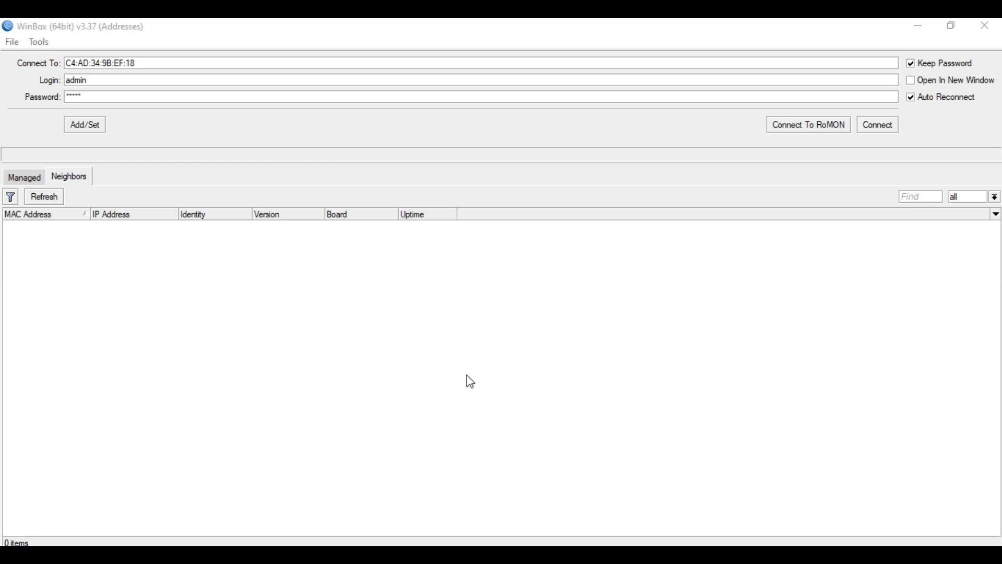
{"action": "mouse_move", "coordinate": [685, 337]}
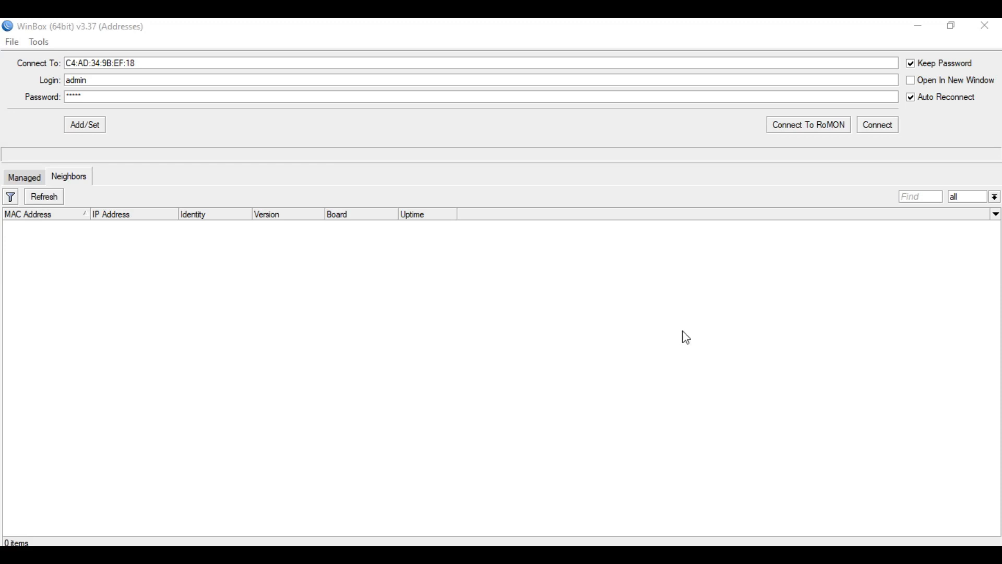
{"action": "mouse_move", "coordinate": [680, 364]}
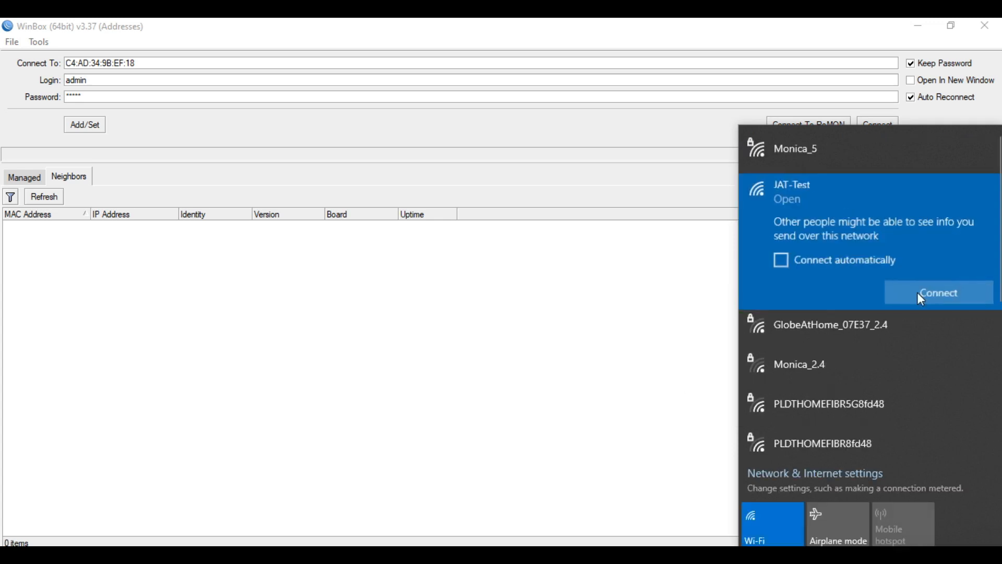
Connect the PC to the open JAT-Test Wi-Fi network from the Windows flyout
{"action": "left_click", "coordinate": [938, 292]}
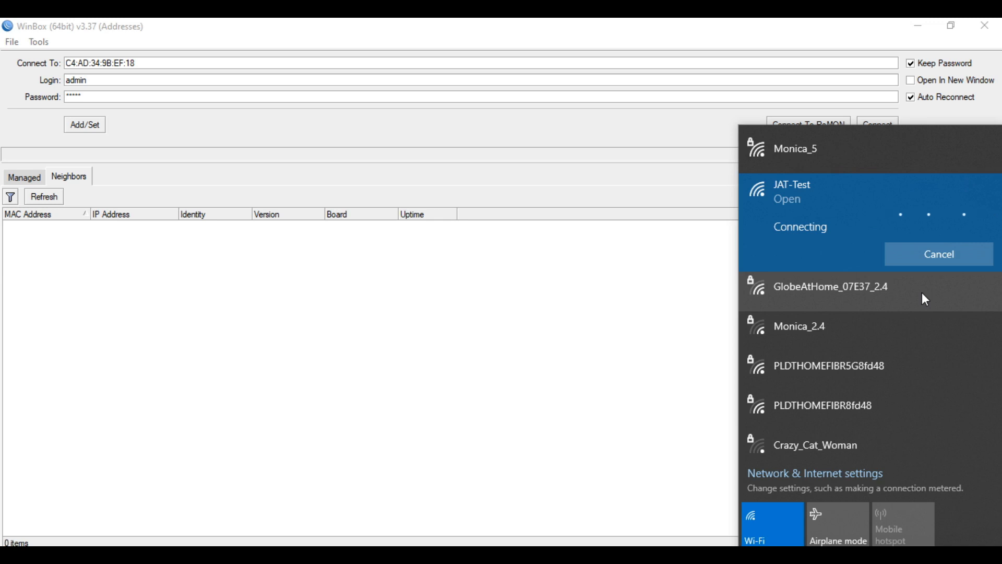
{"action": "mouse_move", "coordinate": [569, 381]}
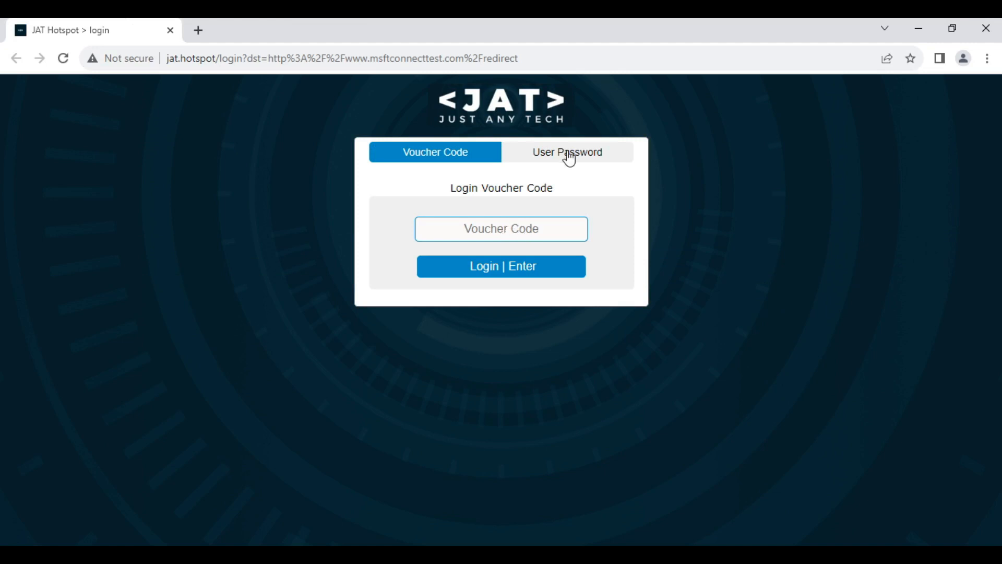
Switch the JAT Hotspot login page to the User Password login method
{"action": "left_click", "coordinate": [566, 151]}
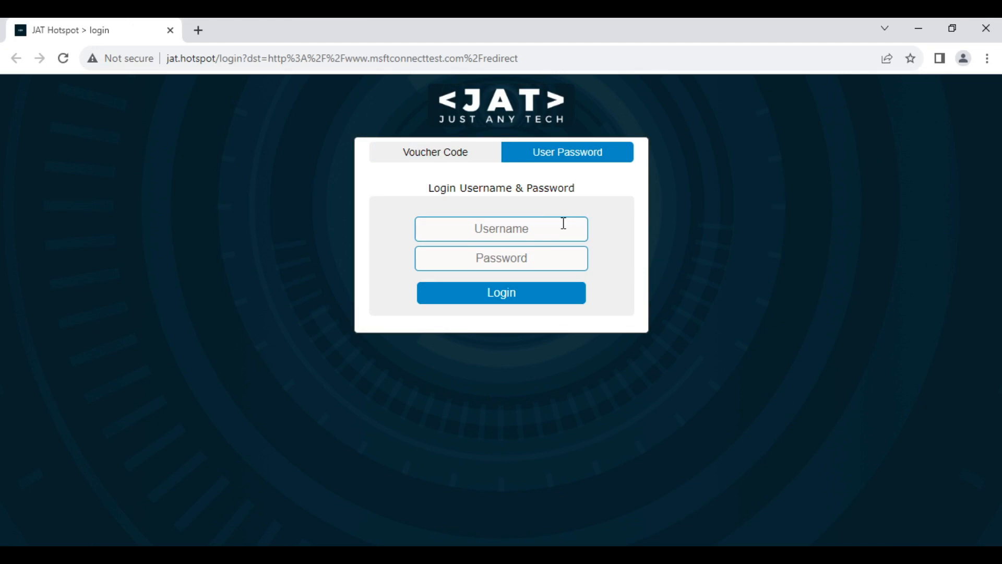
{"action": "mouse_move", "coordinate": [571, 216]}
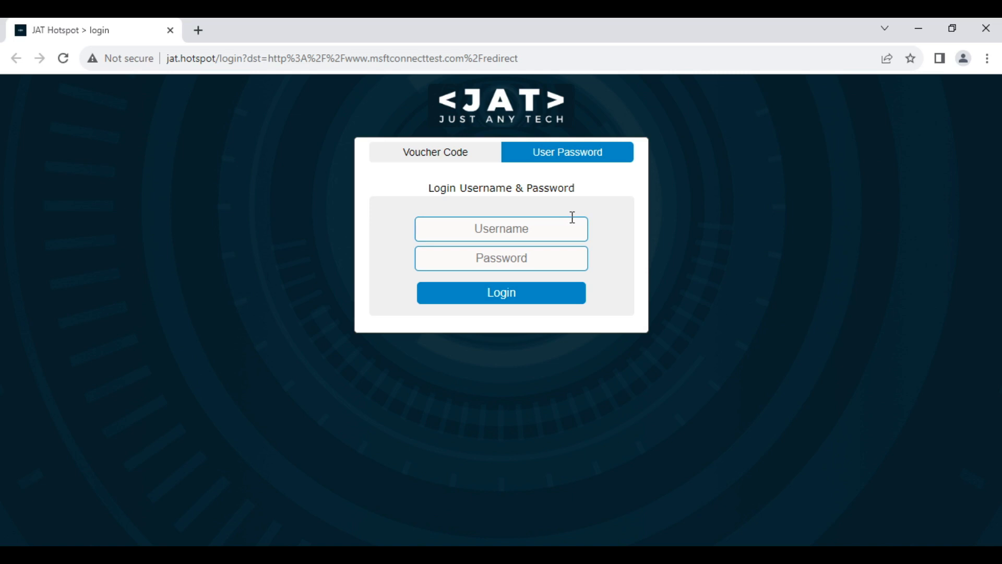
{"action": "mouse_move", "coordinate": [569, 216]}
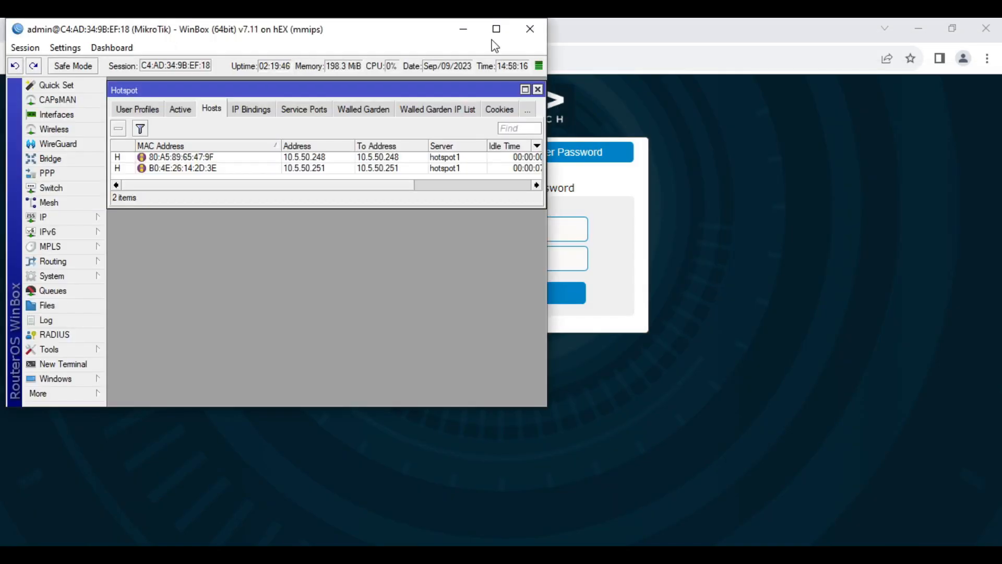
Maximize WinBox and show the empty Hotspot IP Bindings list at full width
{"action": "left_click", "coordinate": [42, 217]}
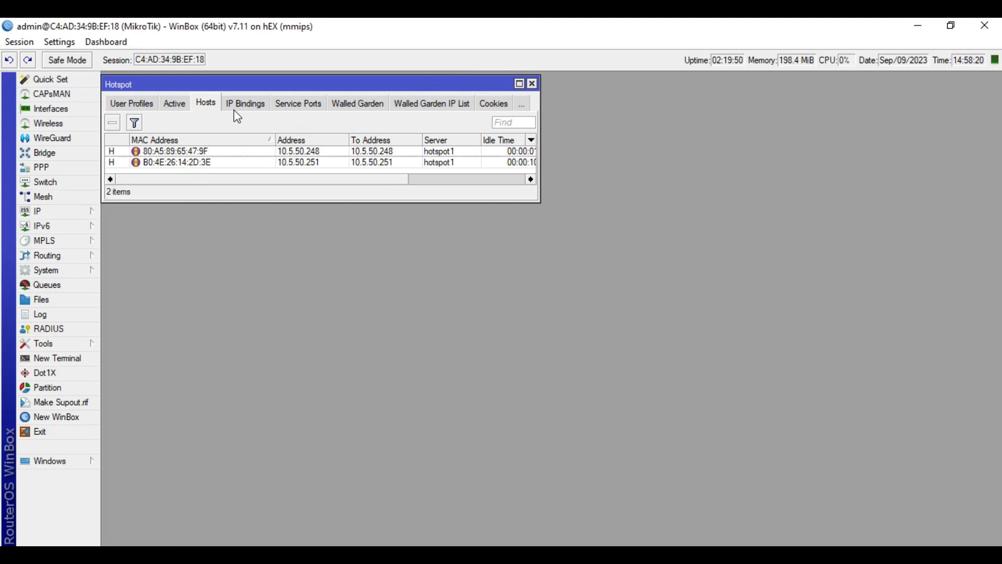
{"action": "left_click", "coordinate": [245, 103]}
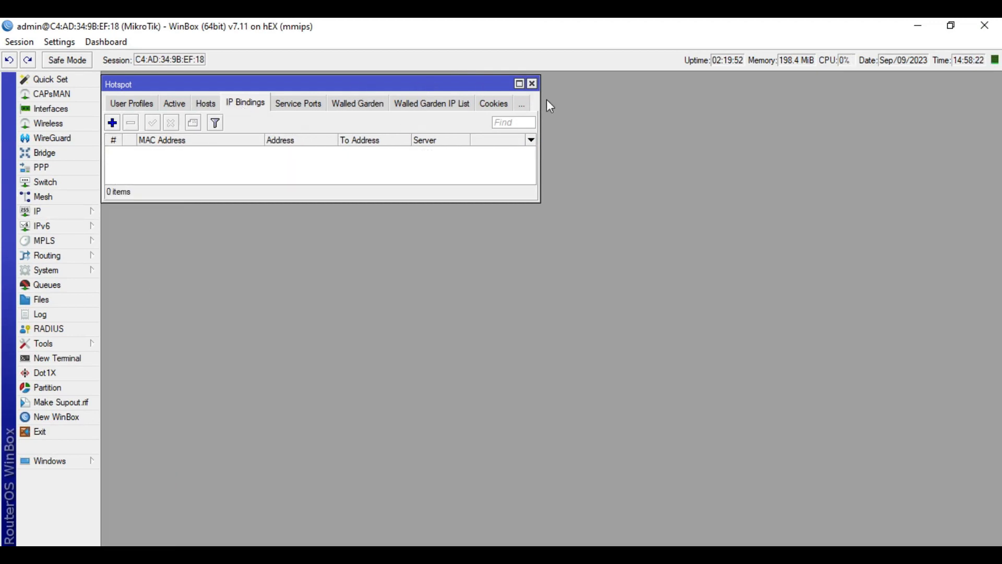
{"action": "left_click", "coordinate": [518, 84]}
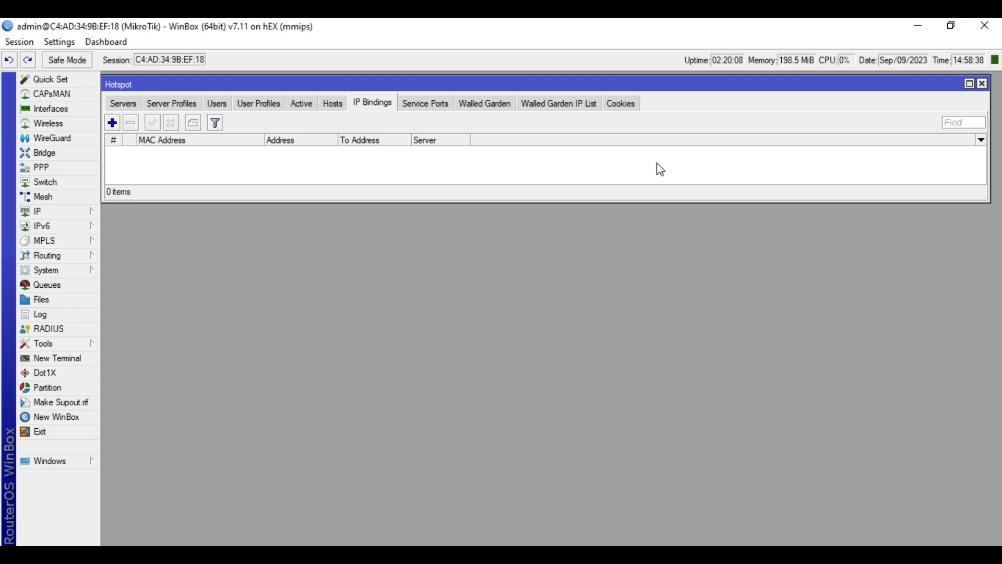
{"action": "mouse_move", "coordinate": [573, 156]}
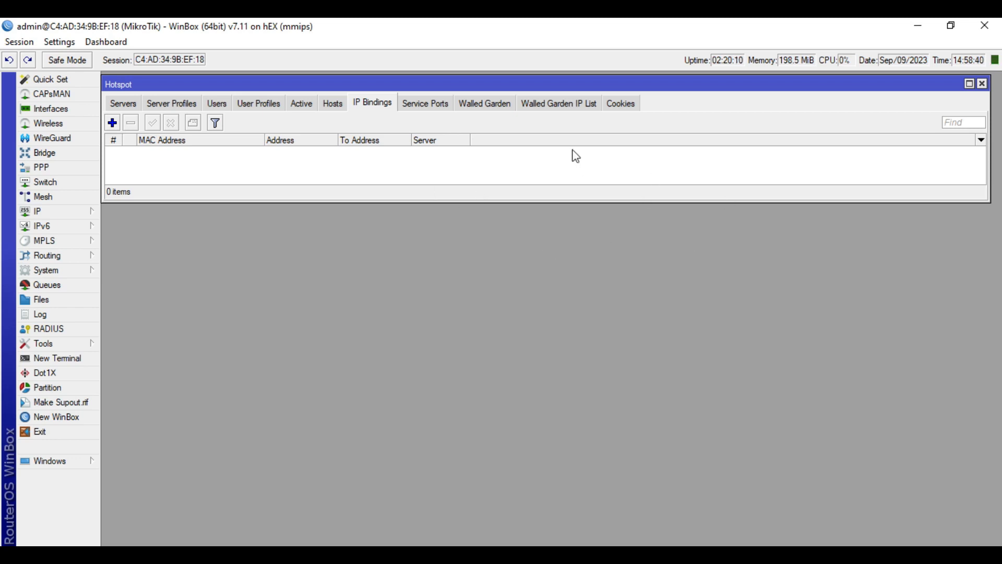
{"action": "mouse_move", "coordinate": [567, 199]}
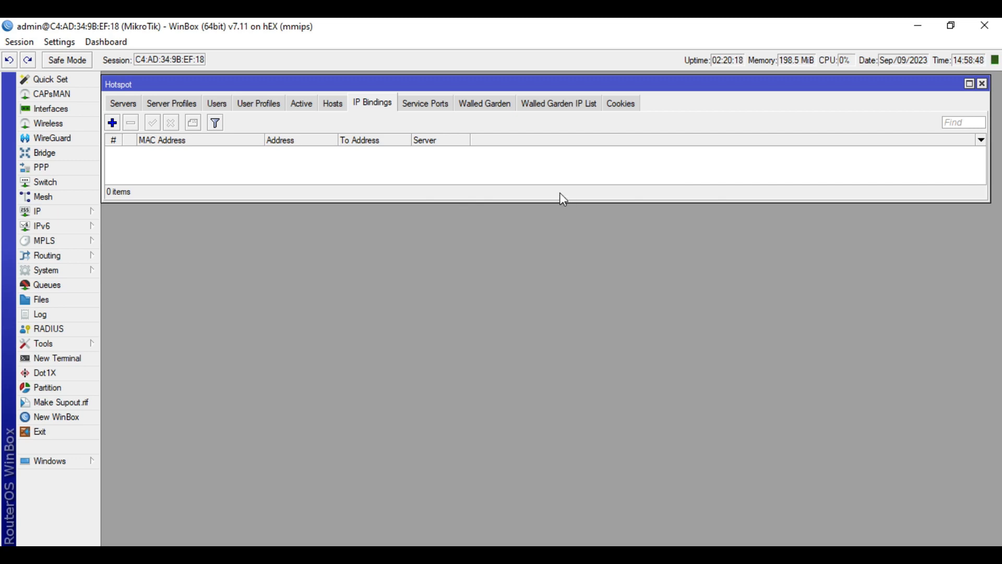
{"action": "mouse_move", "coordinate": [557, 193]}
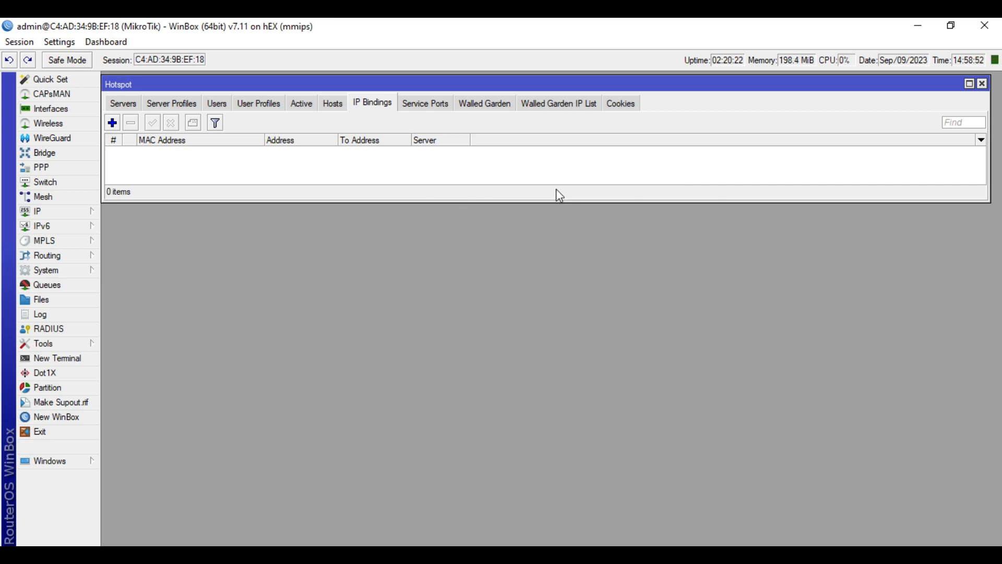
{"action": "mouse_move", "coordinate": [570, 194]}
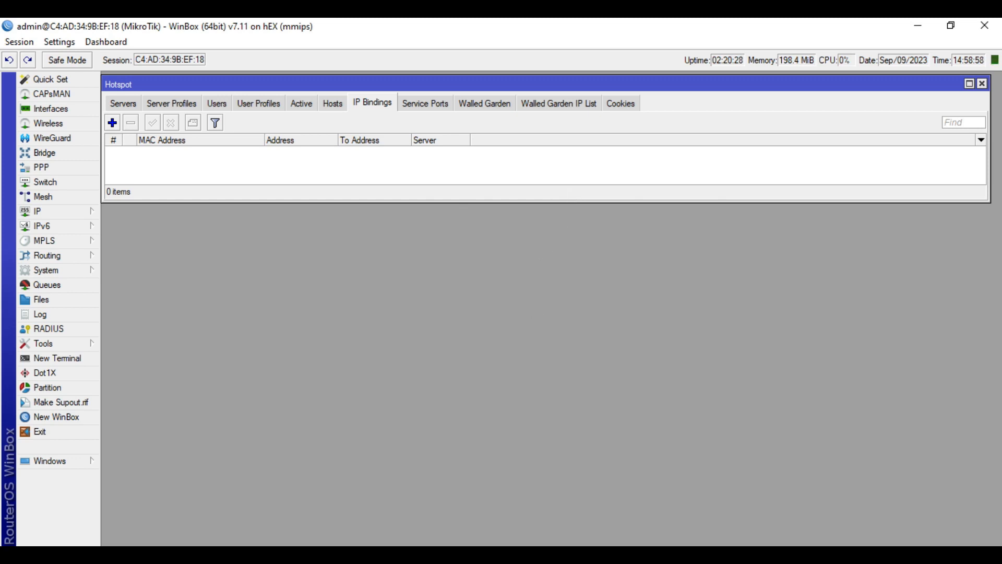
Run ipconfig /all in Command Prompt and find the Wi-Fi adapter's physical address
{"action": "type", "text": "cmd"}
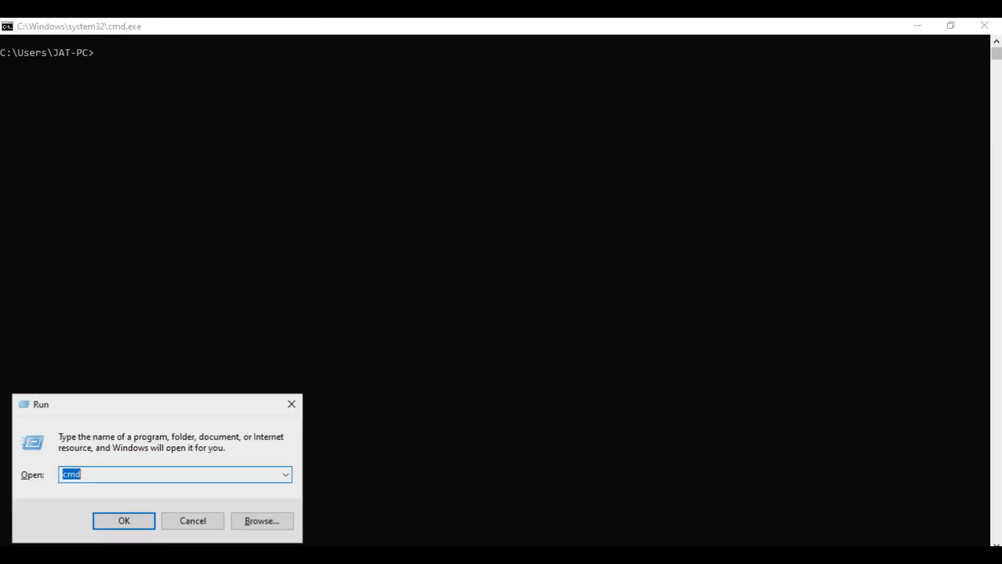
{"action": "left_click", "coordinate": [124, 521]}
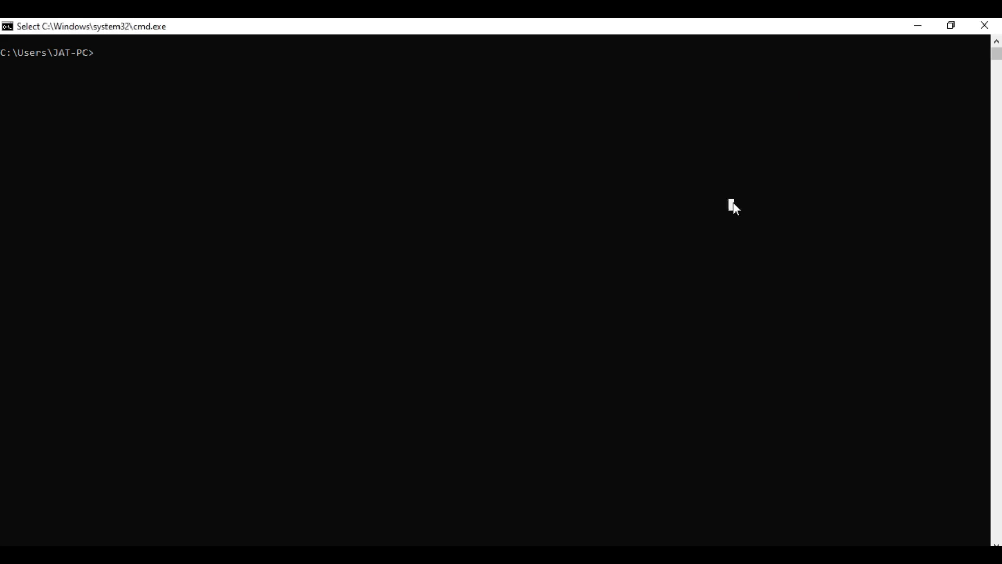
{"action": "type", "text": "ipconfig"}
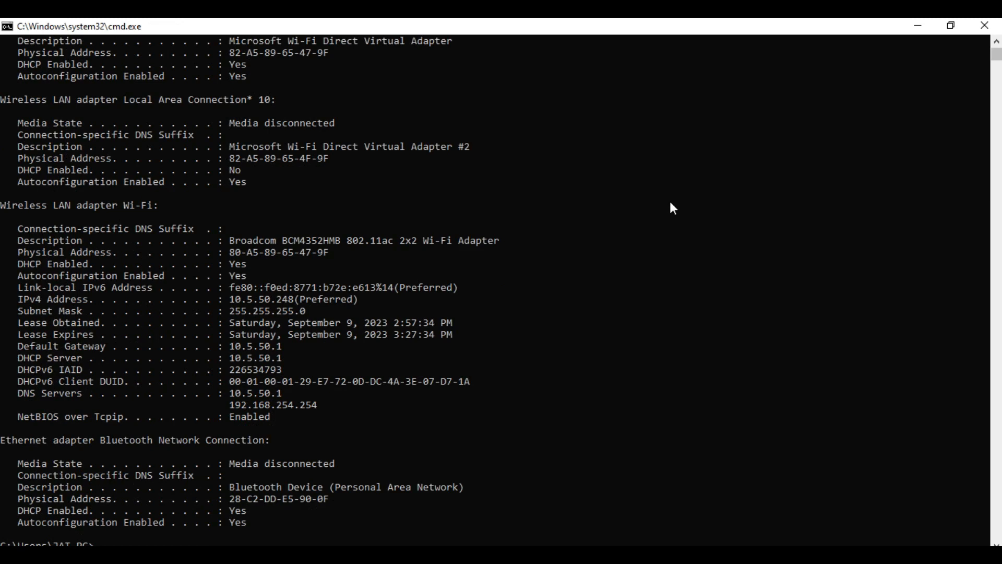
{"action": "mouse_move", "coordinate": [377, 234]}
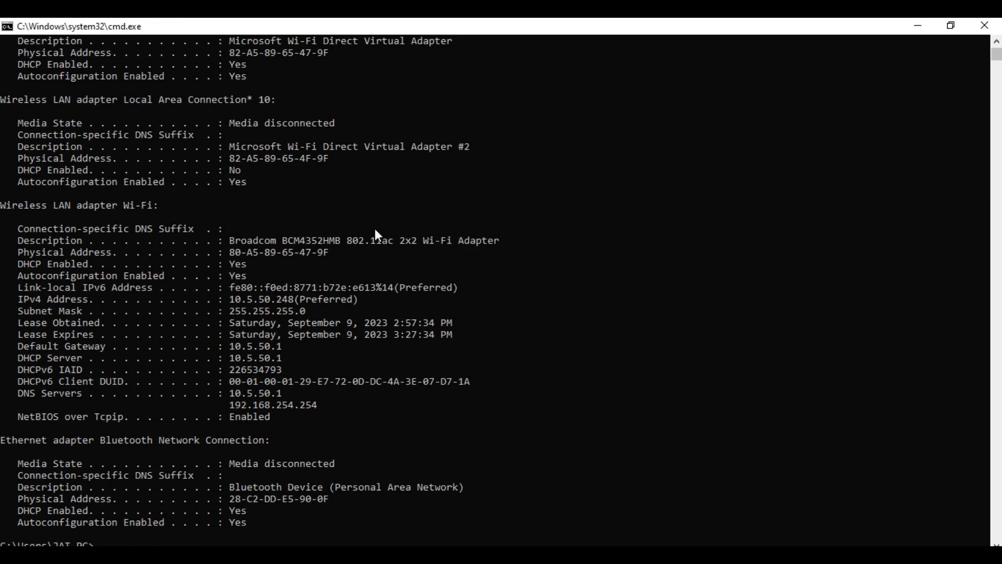
{"action": "mouse_move", "coordinate": [89, 220]}
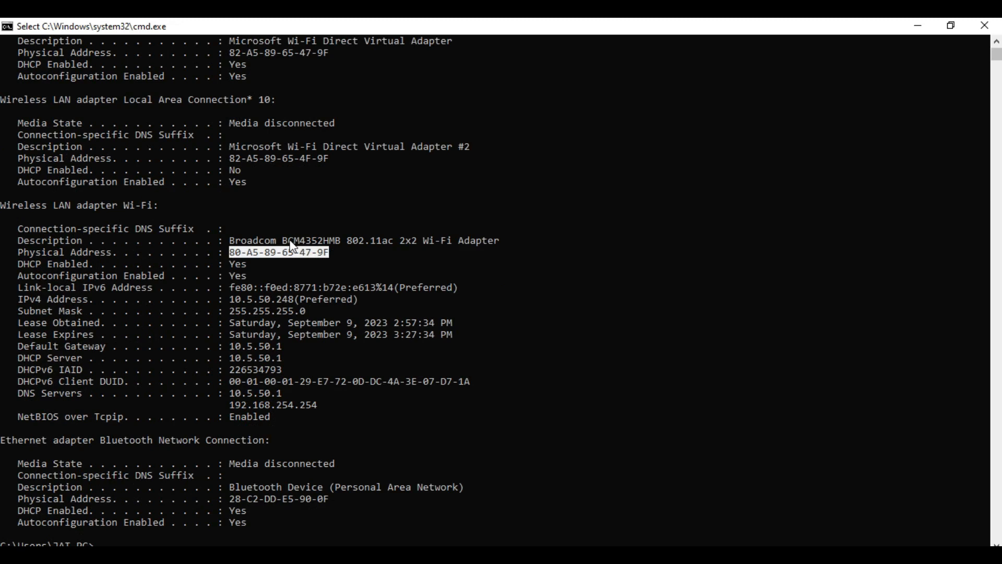
{"action": "scroll", "scroll_direction": "down", "scroll_amount": 3}
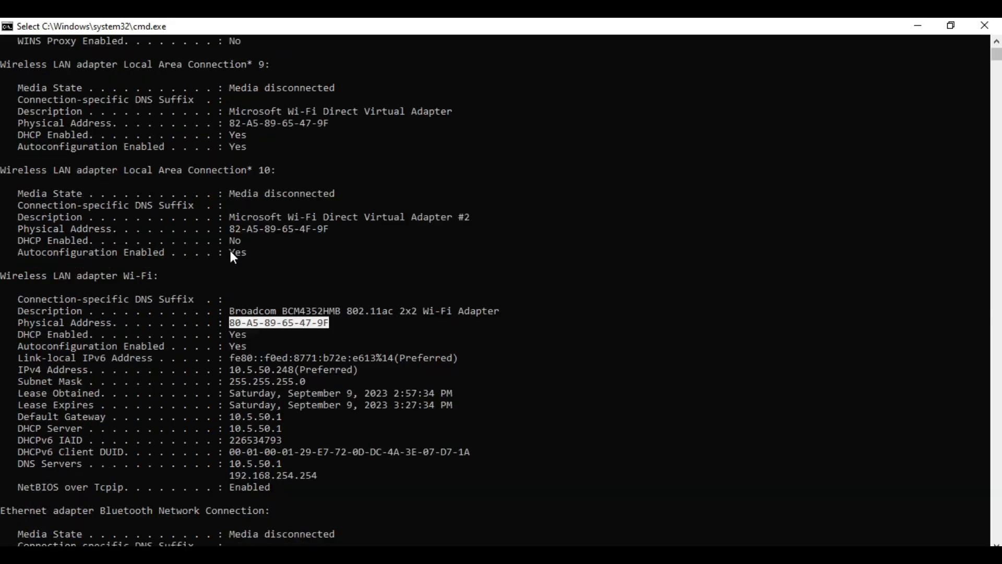
{"action": "scroll", "scroll_direction": "down", "scroll_amount": 3}
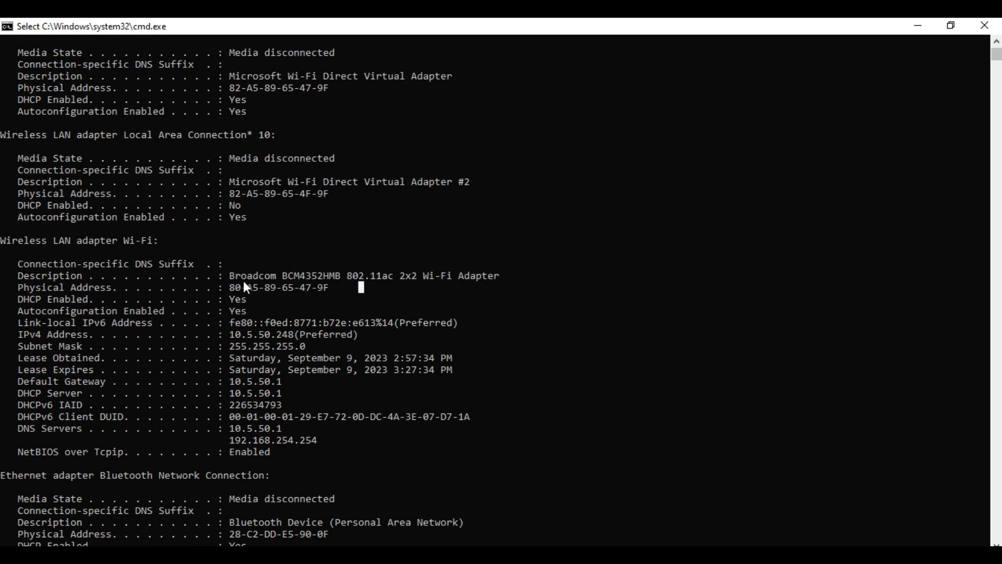
Paste MAC 80-A5-89-65-47-9F into Notepad and replace its dashes with colons
{"action": "left_click_drag", "start_coordinate": [231, 287], "coordinate": [329, 287]}
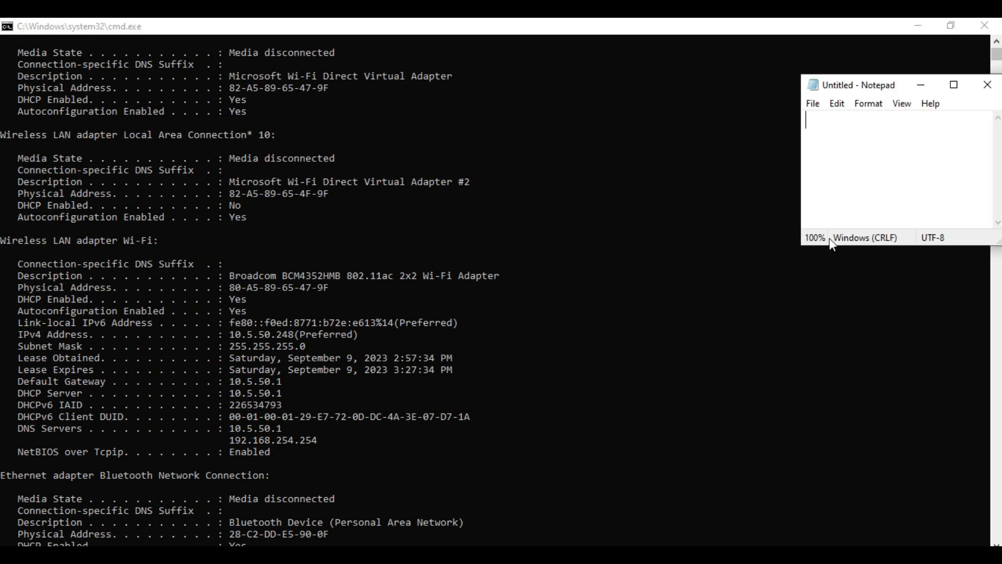
{"action": "type", "text": "80-A5-89-65-47-9F"}
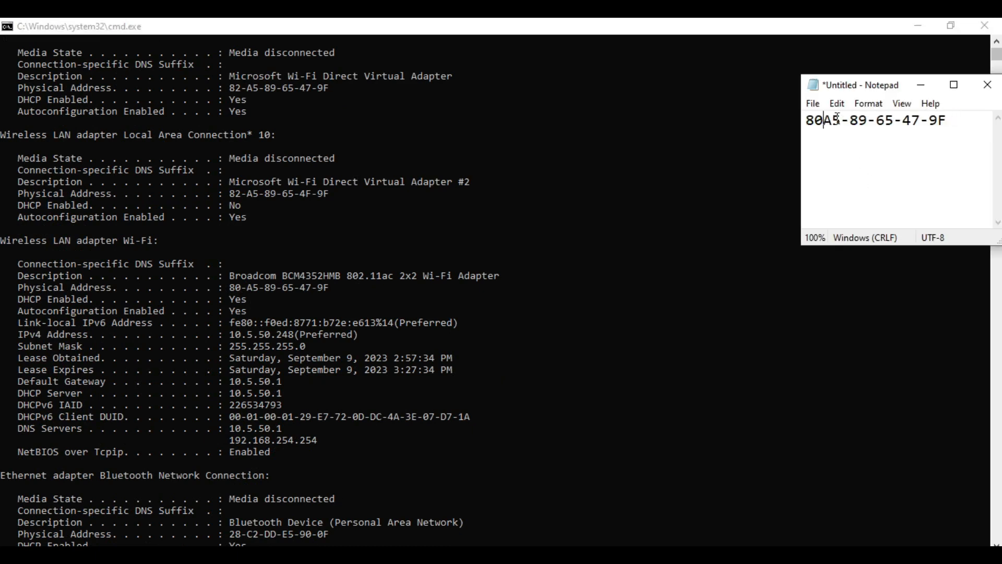
{"action": "type", "text": ":A5:89"}
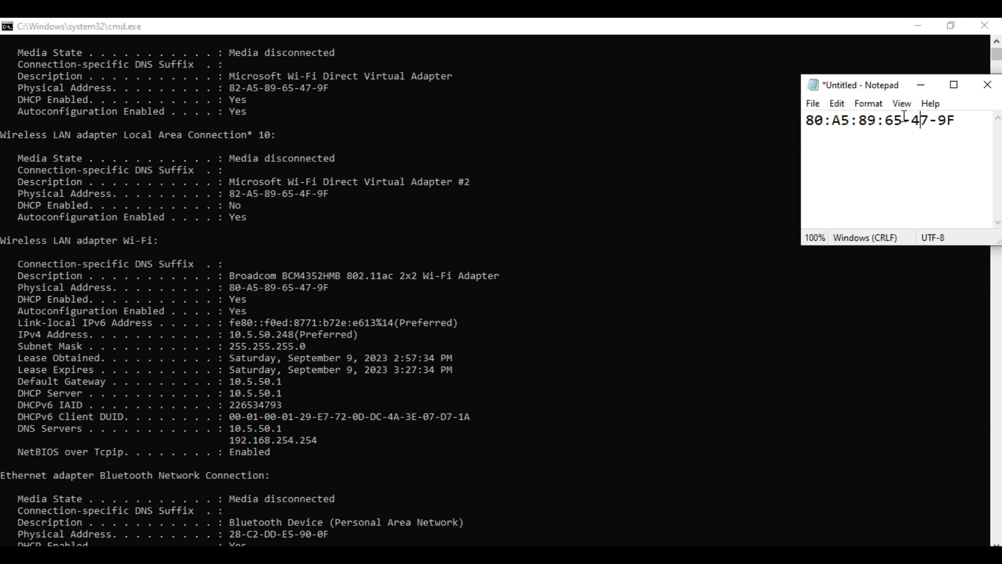
{"action": "type", "text": ":"}
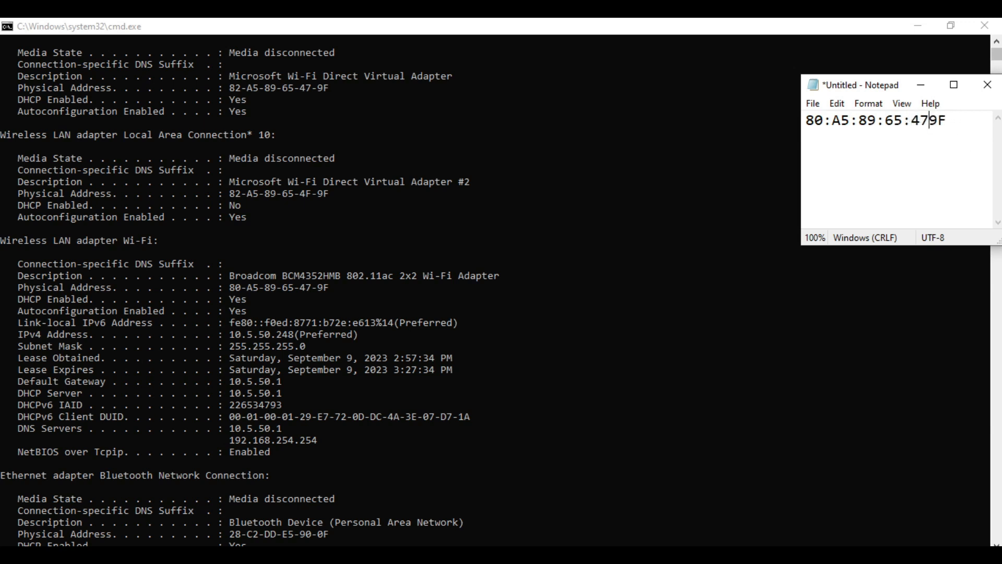
{"action": "type", "text": ":"}
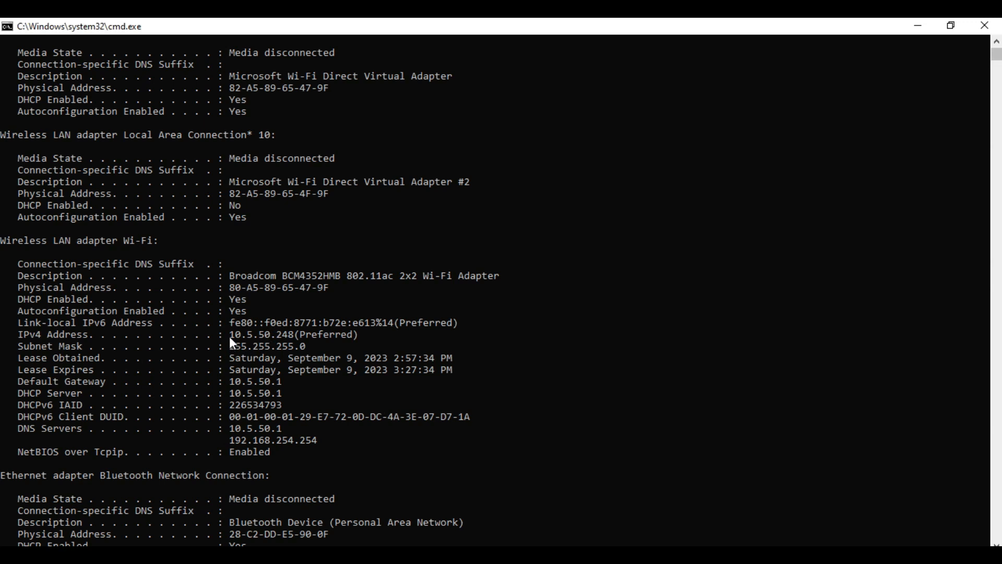
{"action": "mouse_move", "coordinate": [295, 413]}
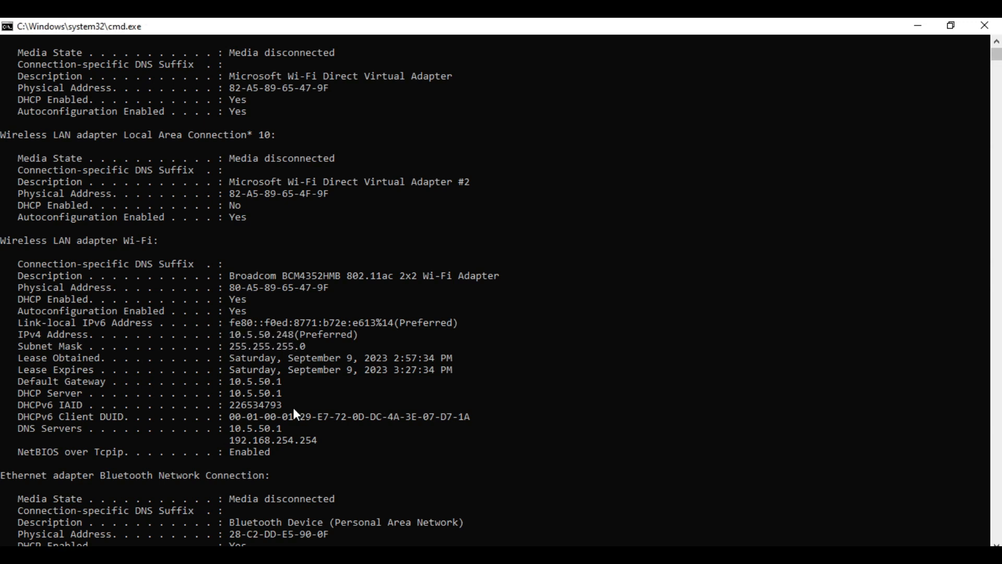
{"action": "mouse_move", "coordinate": [273, 345]}
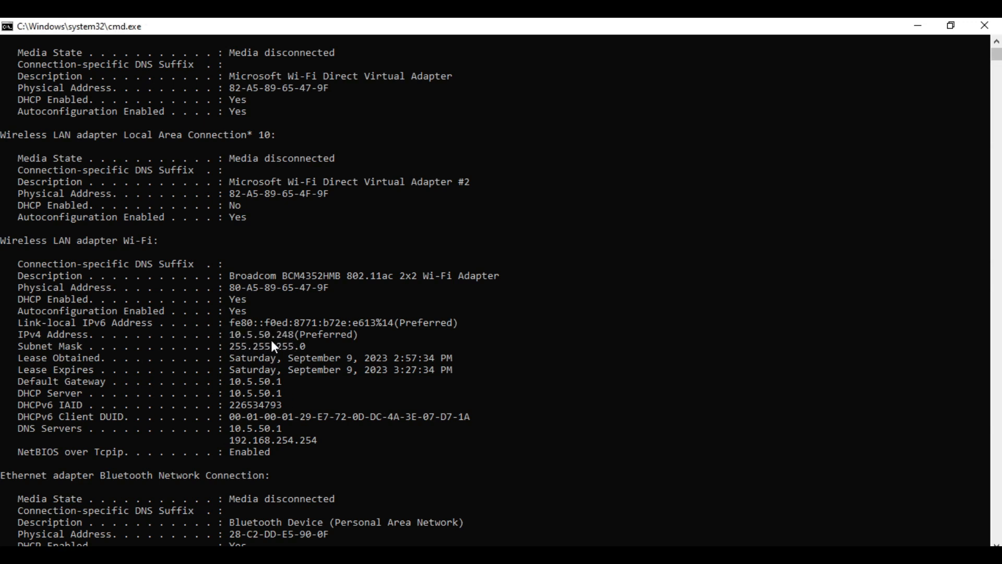
Note MAC 80:A5:89:65:47:9F and IP 10.5.50.248, then select the MAC for copying
{"action": "type", "text": "80:A5:89:65:47:9F"}
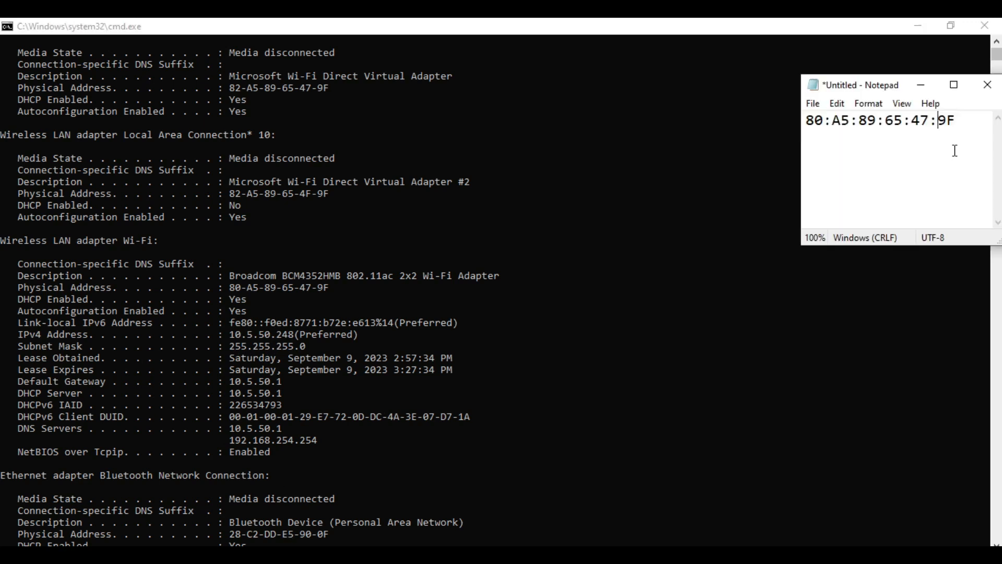
{"action": "type", "text": "10.5.50.248"}
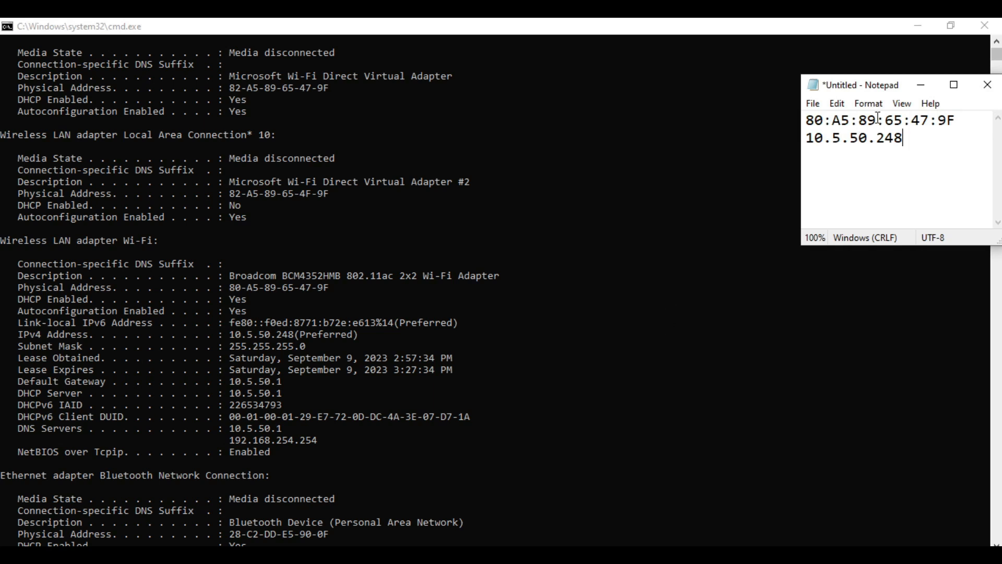
{"action": "left_click_drag", "start_coordinate": [834, 119], "coordinate": [897, 138]}
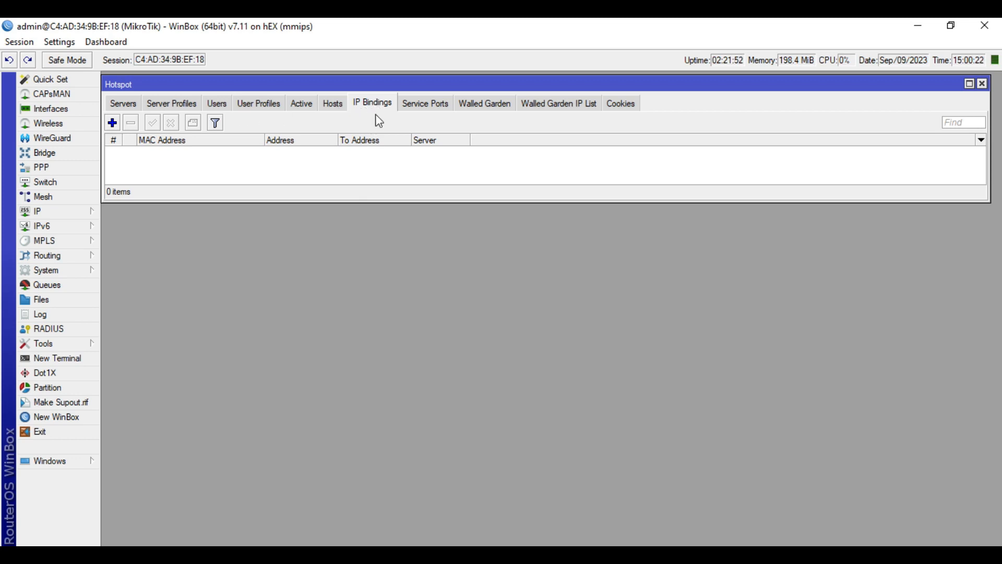
Add a bypassed IP binding: MAC 80:A5:89:65:47:9F, address 10.5.50.248, server hotspot1
{"action": "left_click", "coordinate": [112, 122]}
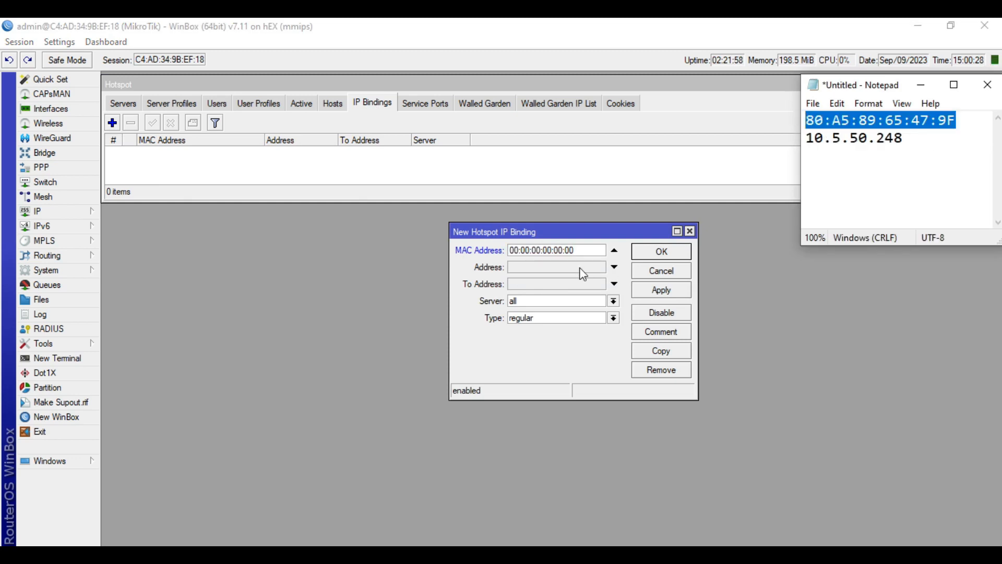
{"action": "type", "text": "80:A5:89:65:47:9F"}
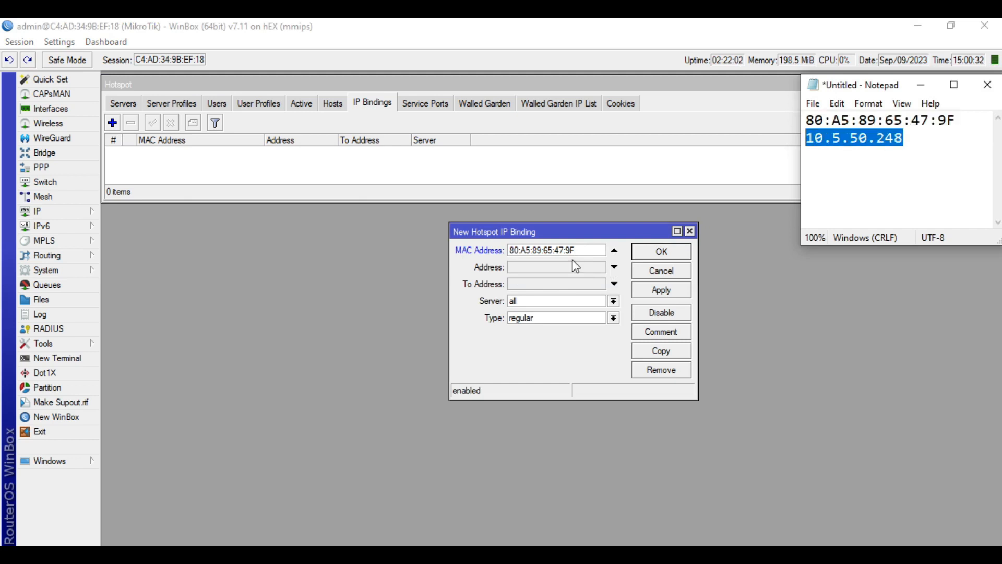
{"action": "left_click", "coordinate": [556, 267]}
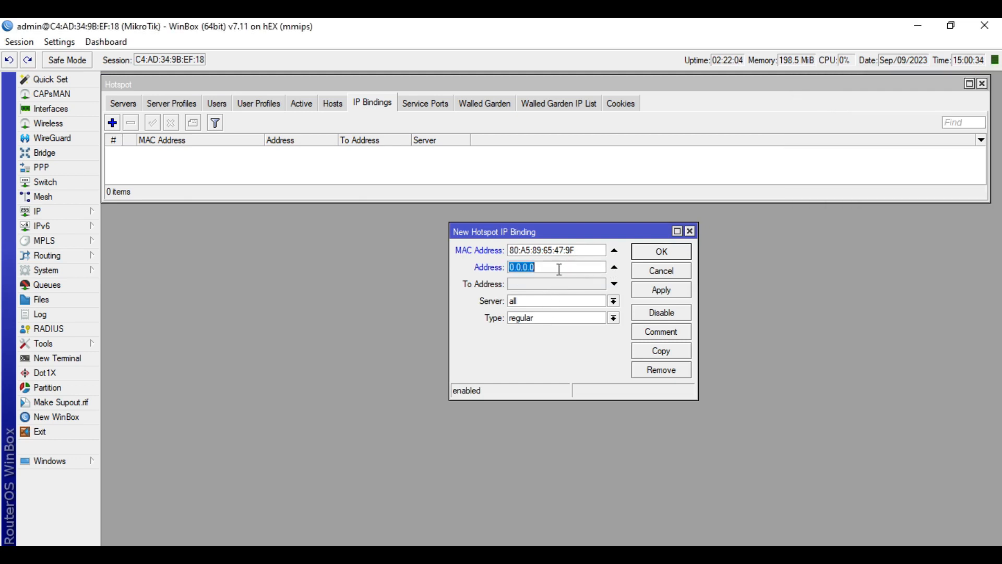
{"action": "type", "text": "10.5.50.248"}
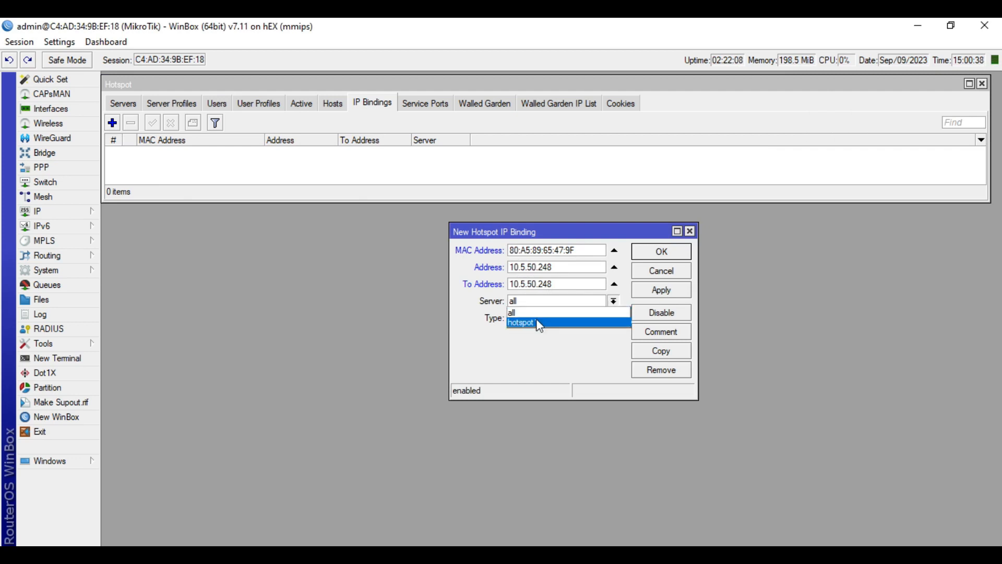
{"action": "left_click", "coordinate": [521, 322]}
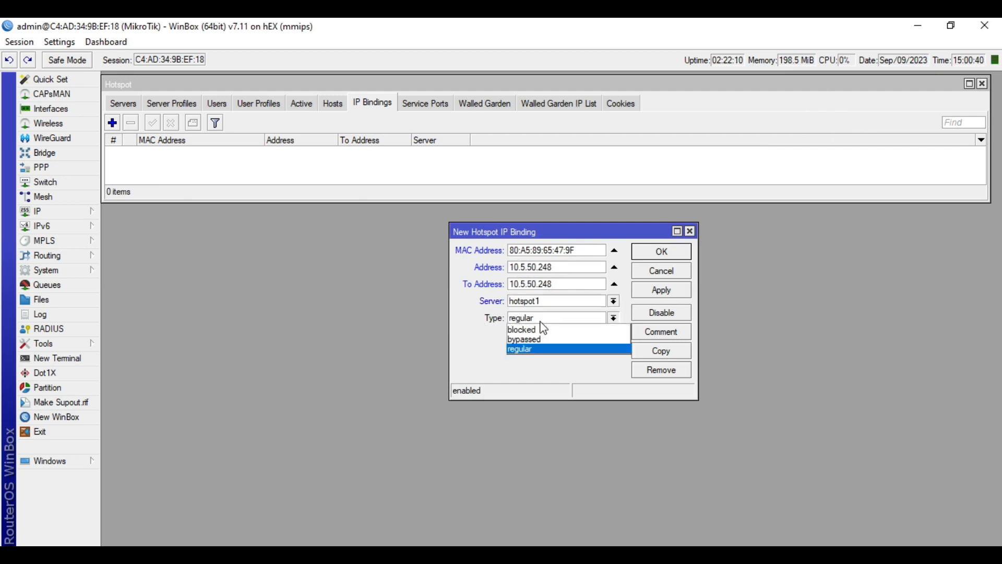
{"action": "left_click", "coordinate": [524, 339]}
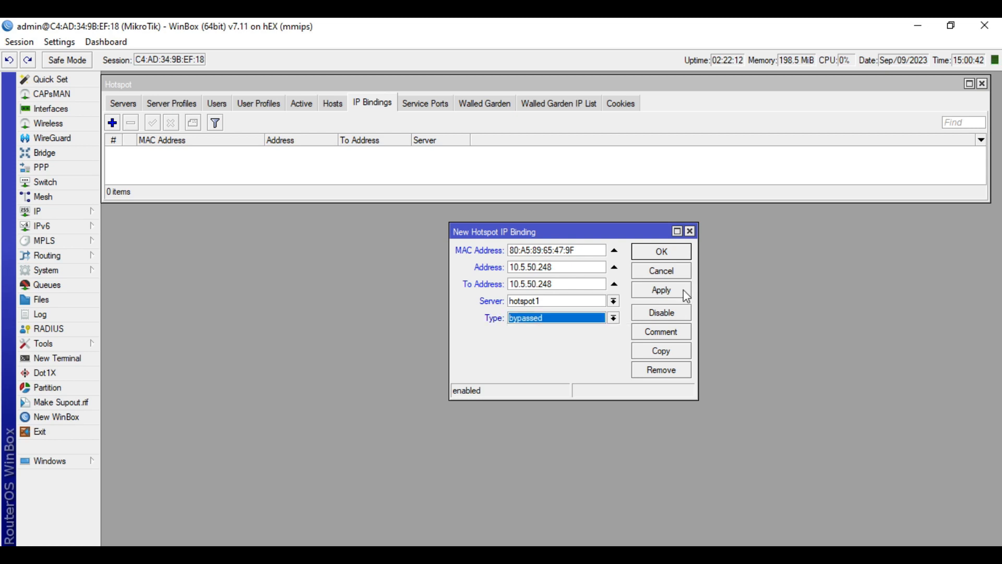
{"action": "left_click", "coordinate": [660, 290]}
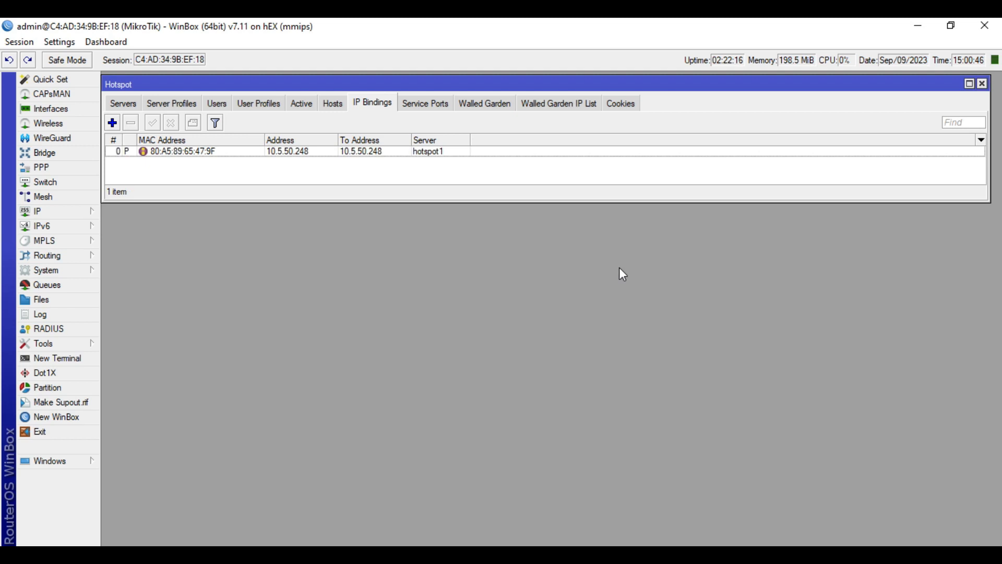
{"action": "mouse_move", "coordinate": [523, 361]}
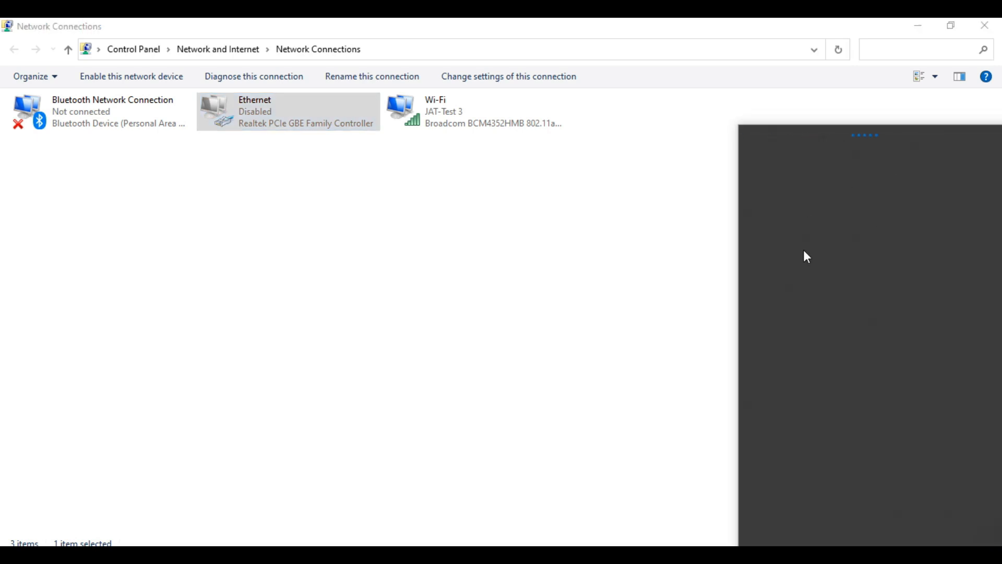
Disconnect the laptop from JAT-Test and connect to it again
{"action": "left_click", "coordinate": [831, 150]}
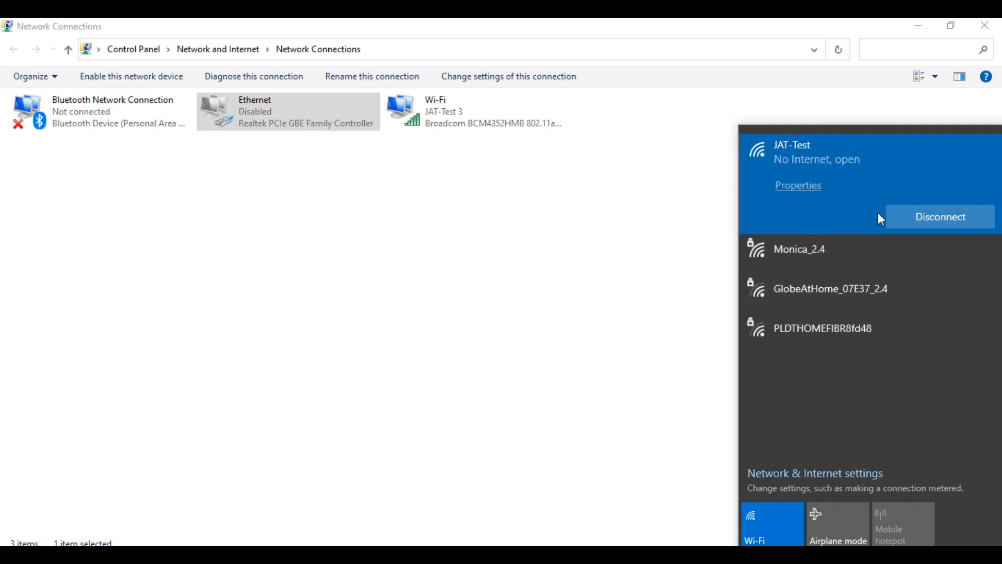
{"action": "left_click", "coordinate": [940, 216]}
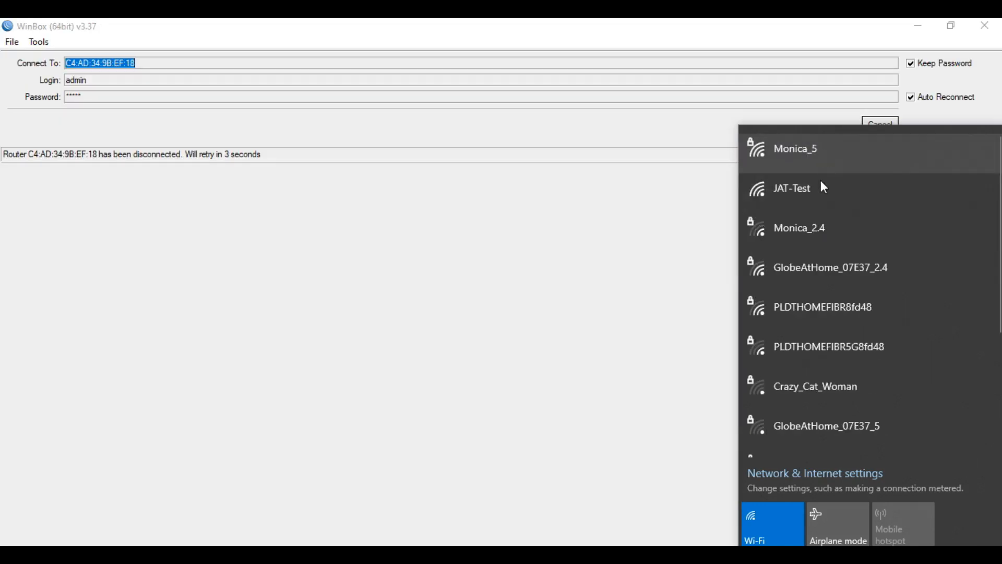
{"action": "left_click", "coordinate": [792, 187]}
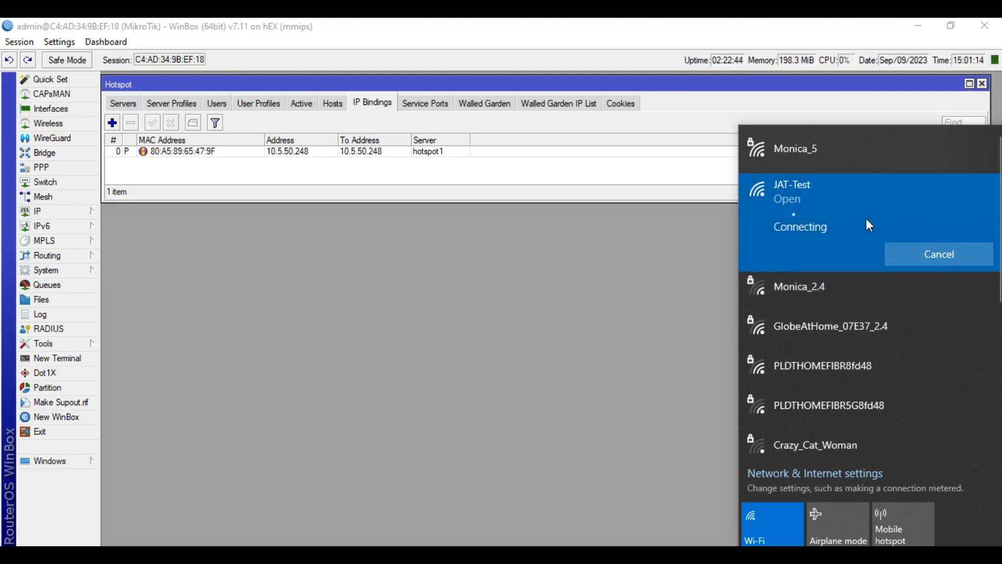
{"action": "mouse_move", "coordinate": [857, 235]}
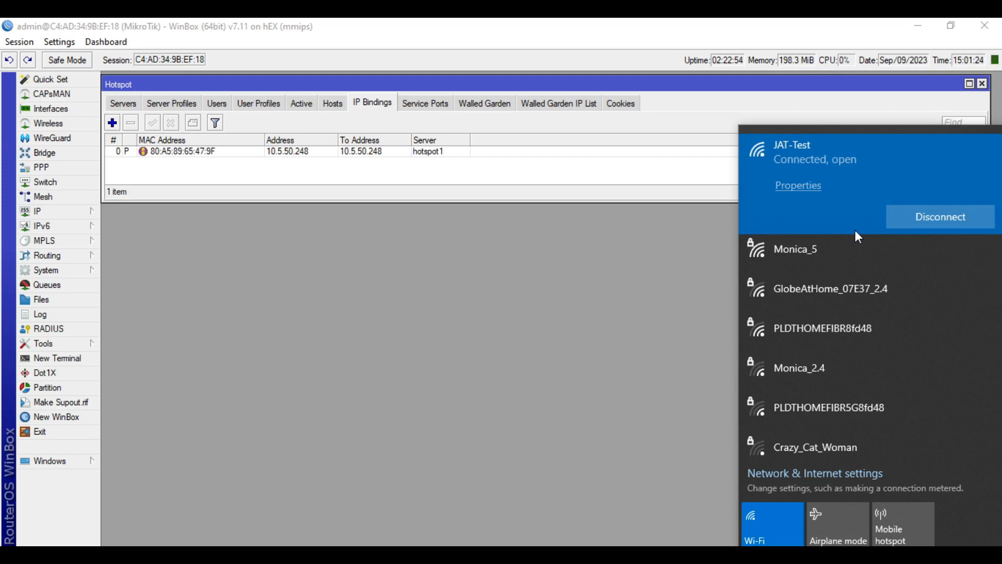
{"action": "mouse_move", "coordinate": [866, 236]}
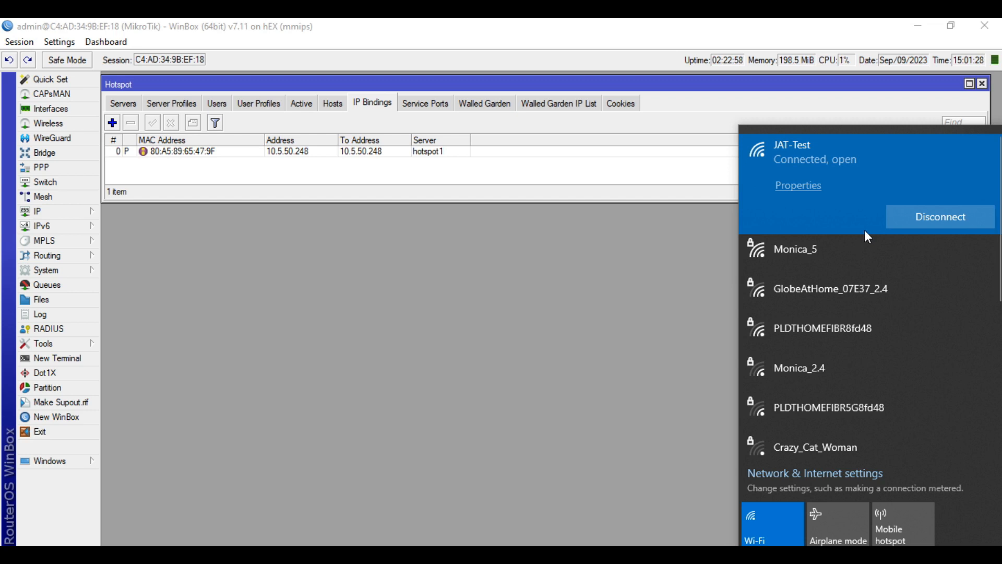
{"action": "mouse_move", "coordinate": [861, 238]}
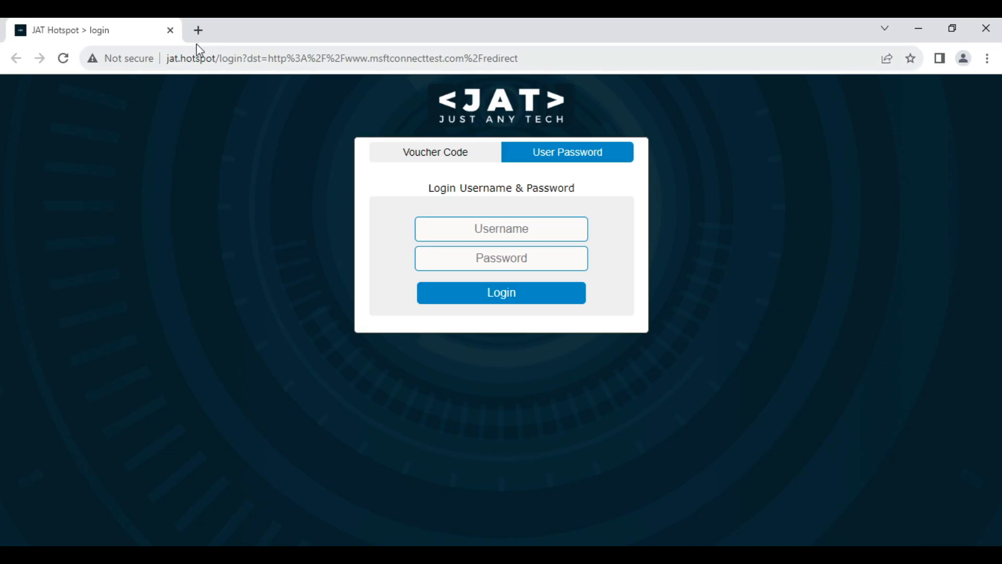
Navigate Chrome from the JAT Hotspot login page to google.com
{"action": "left_click", "coordinate": [198, 30]}
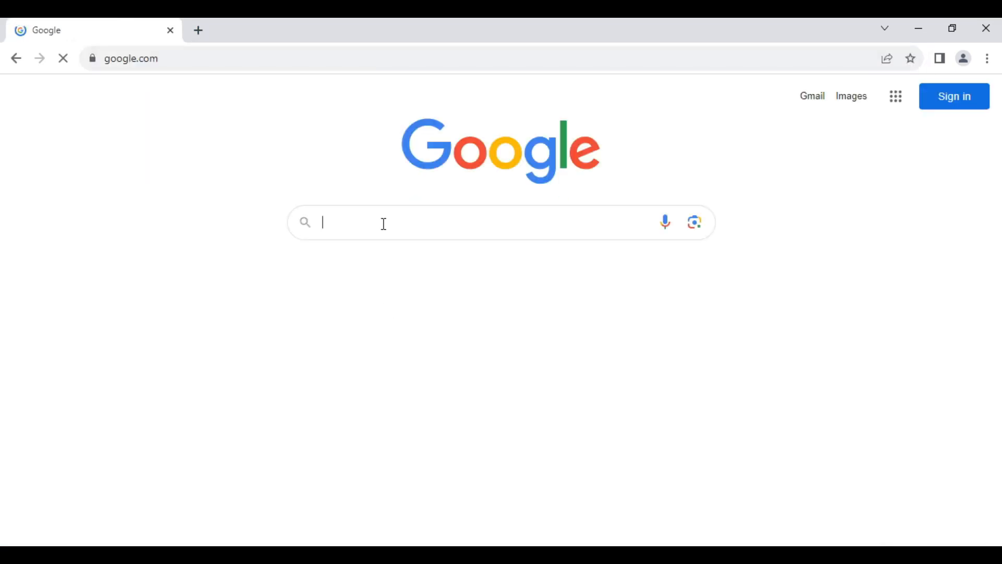
Search Google for 'speedtest', fixing the misspelled 'speedtset'
{"action": "type", "text": "speedtest"}
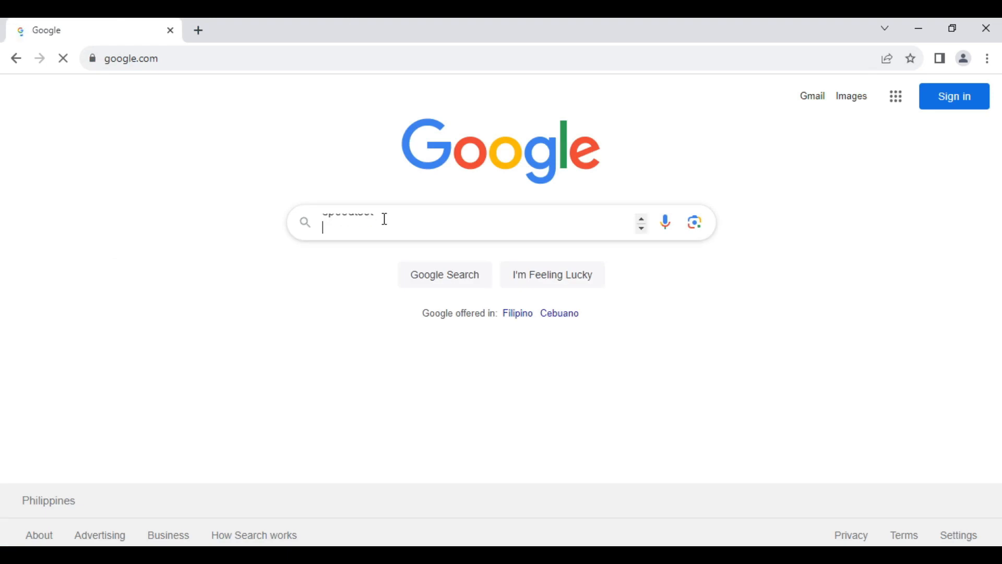
{"action": "type", "text": "speedtset"}
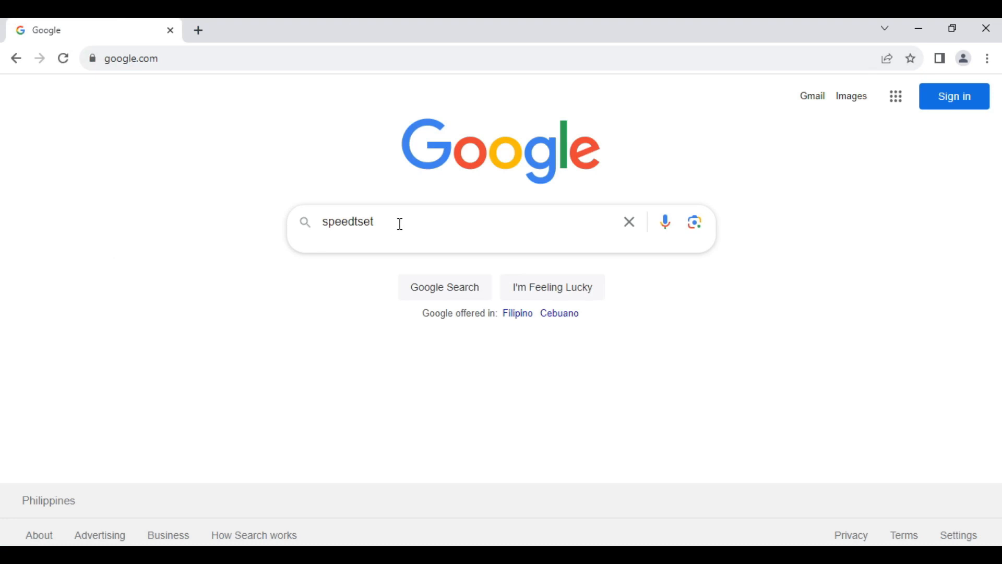
{"action": "double_click", "coordinate": [364, 222]}
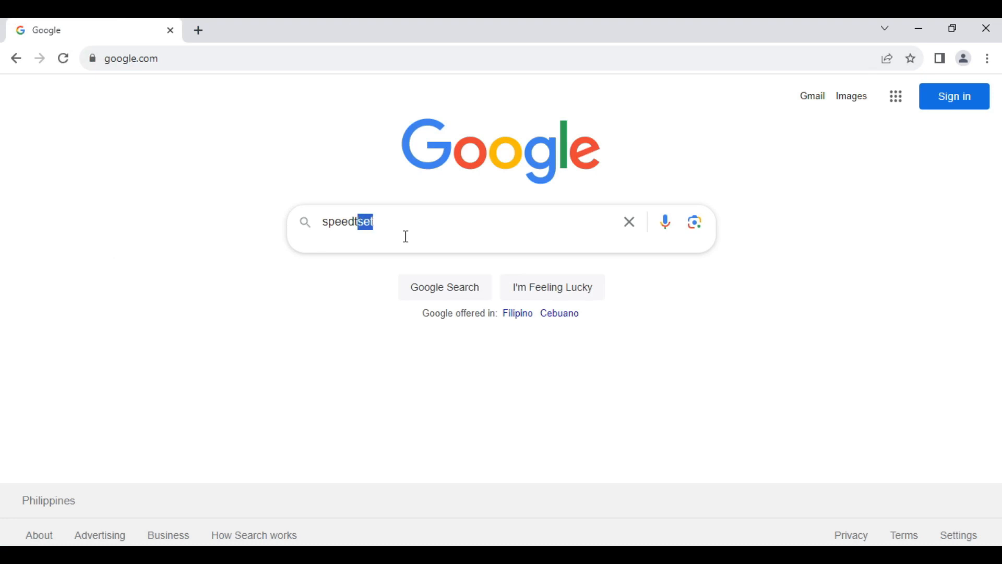
{"action": "key", "text": "Enter"}
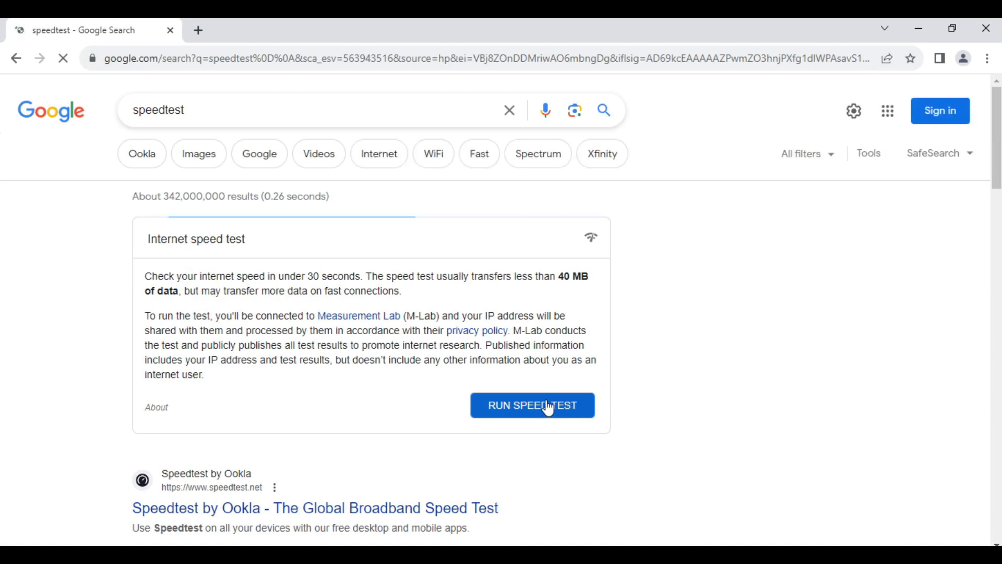
Run the speed test, retrying after an error: 64.4 Mbps down, 66.3 Mbps up
{"action": "left_click", "coordinate": [532, 404]}
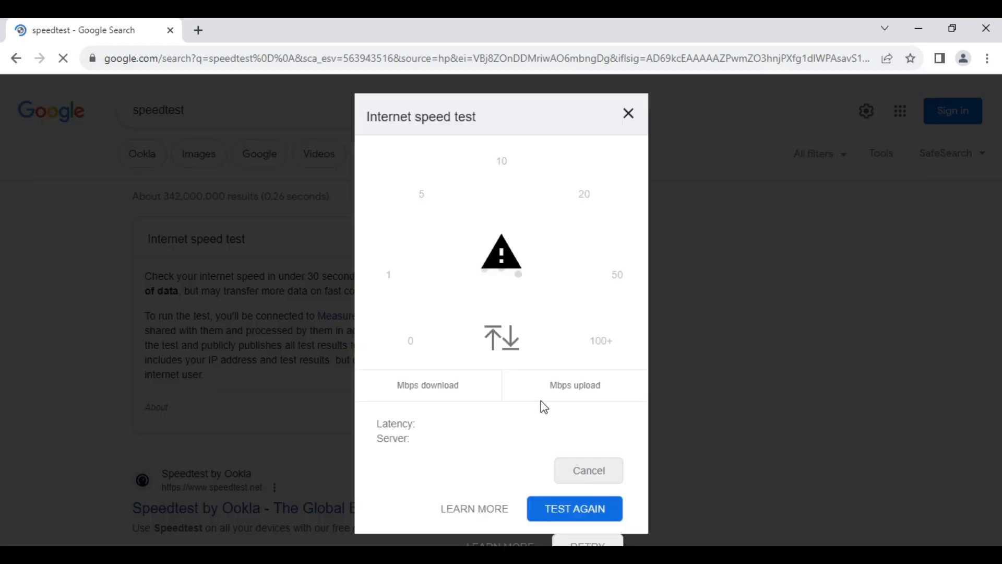
{"action": "left_click", "coordinate": [573, 507]}
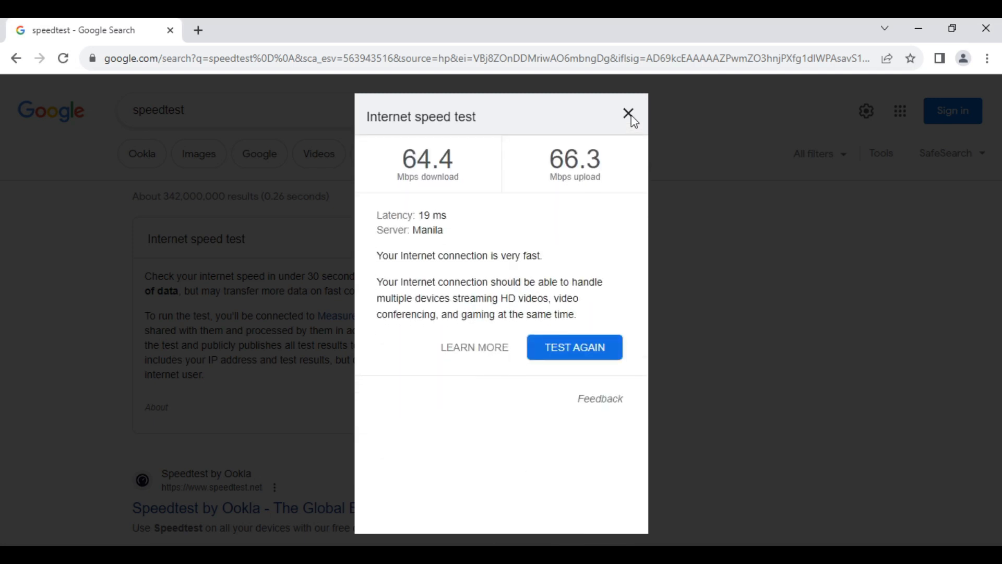
{"action": "left_click", "coordinate": [628, 114]}
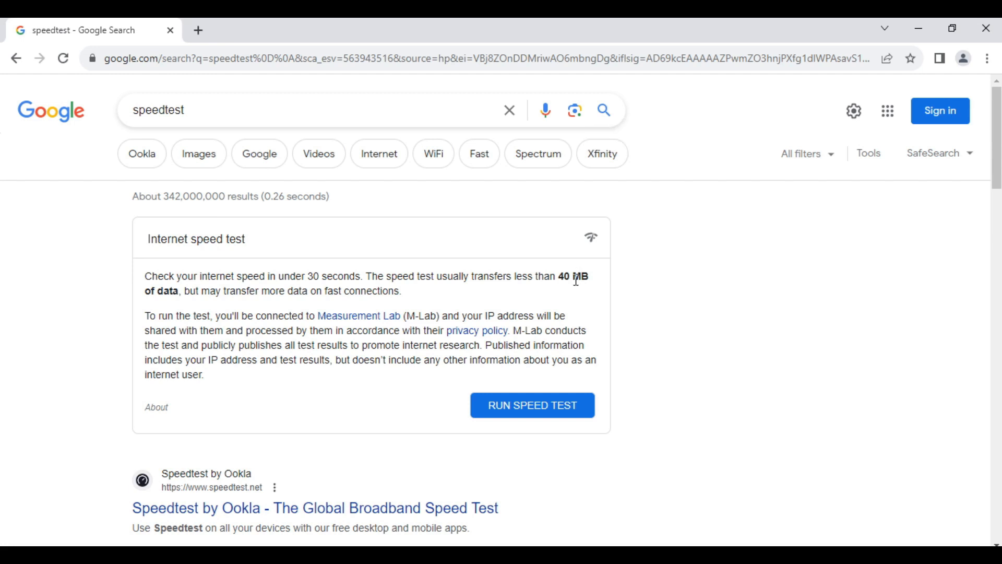
{"action": "mouse_move", "coordinate": [572, 279]}
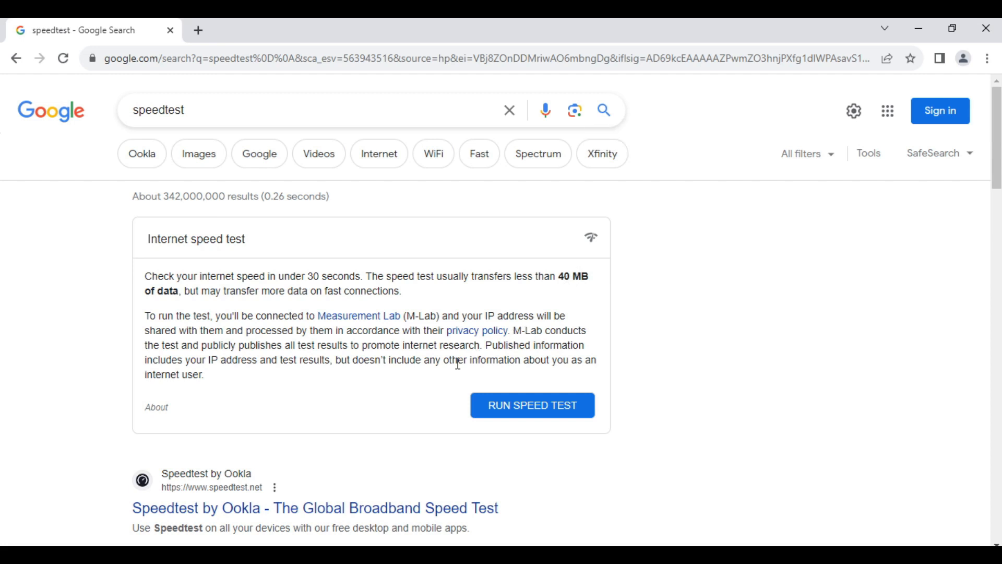
{"action": "mouse_move", "coordinate": [472, 454]}
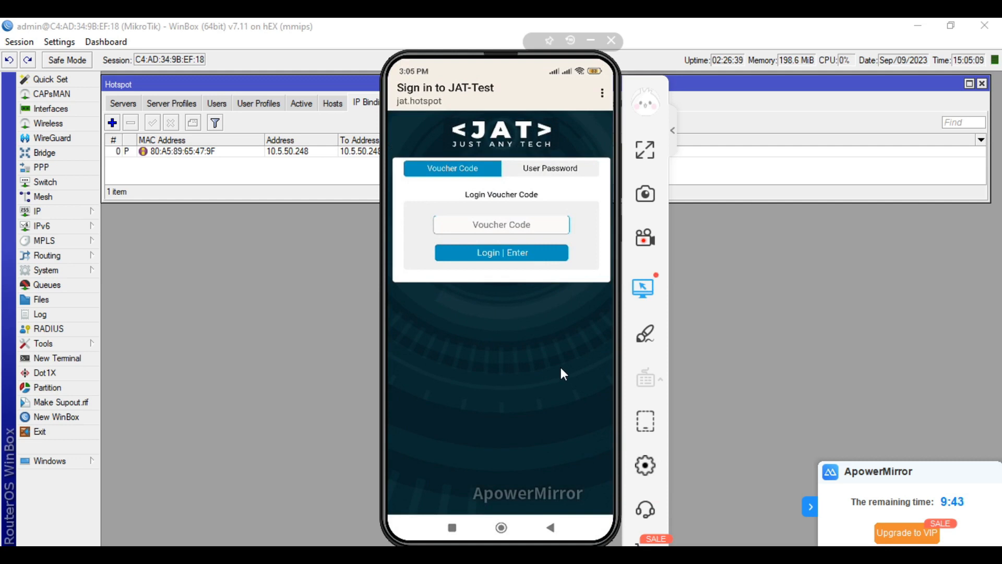
{"action": "mouse_move", "coordinate": [570, 384]}
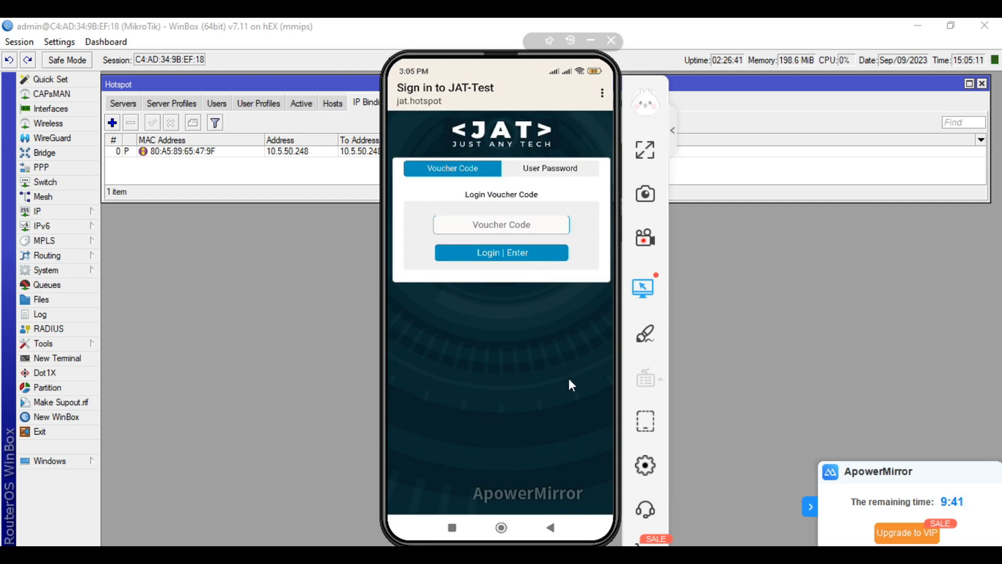
{"action": "mouse_move", "coordinate": [581, 390]}
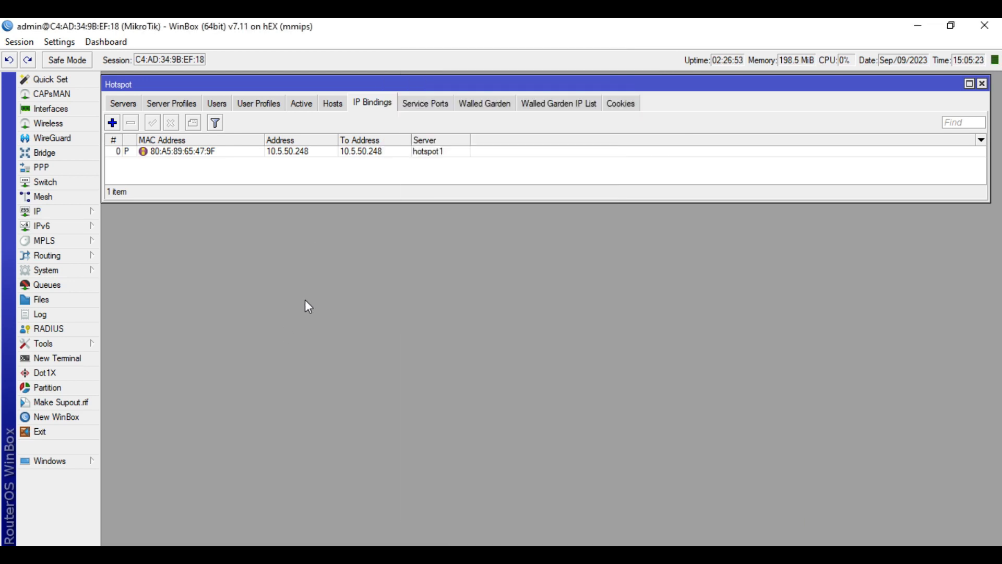
Show the Hotspot Hosts list and select the host at 10.5.50.251
{"action": "left_click", "coordinate": [333, 102]}
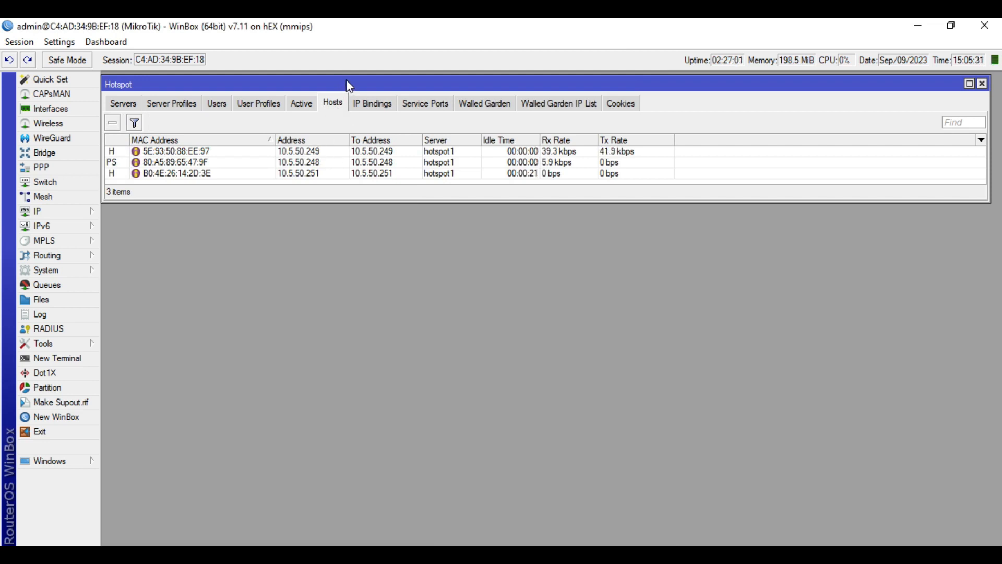
{"action": "left_click", "coordinate": [301, 162]}
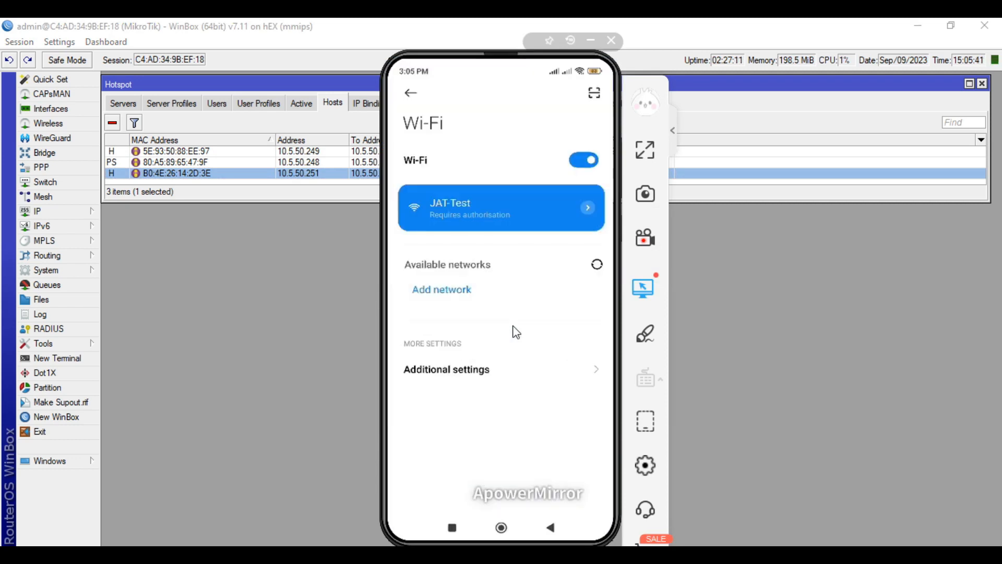
View the phone's JAT-Test network details, showing IP address 10.5.50.249 and router 10.5.50.1
{"action": "left_click", "coordinate": [501, 207]}
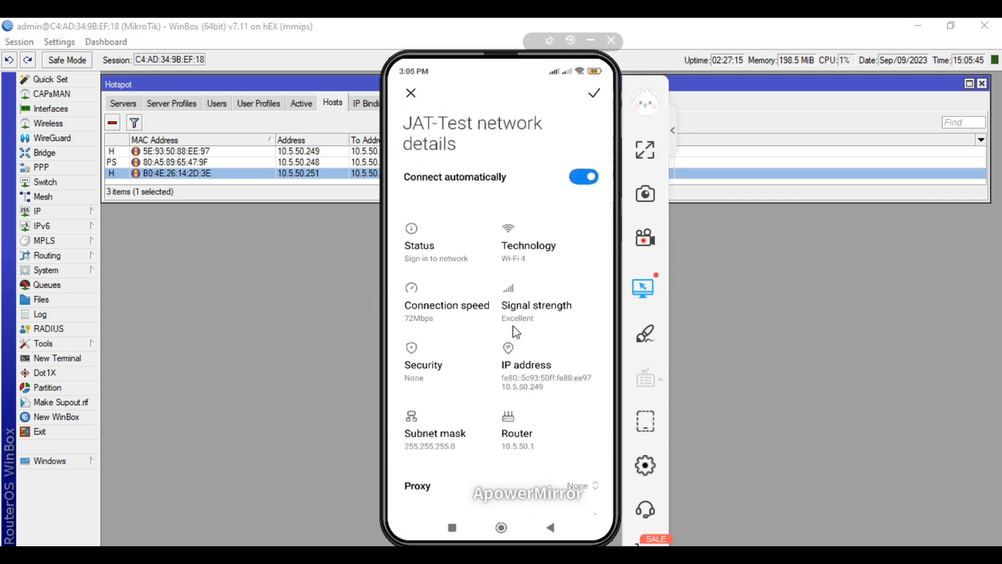
{"action": "mouse_move", "coordinate": [529, 319]}
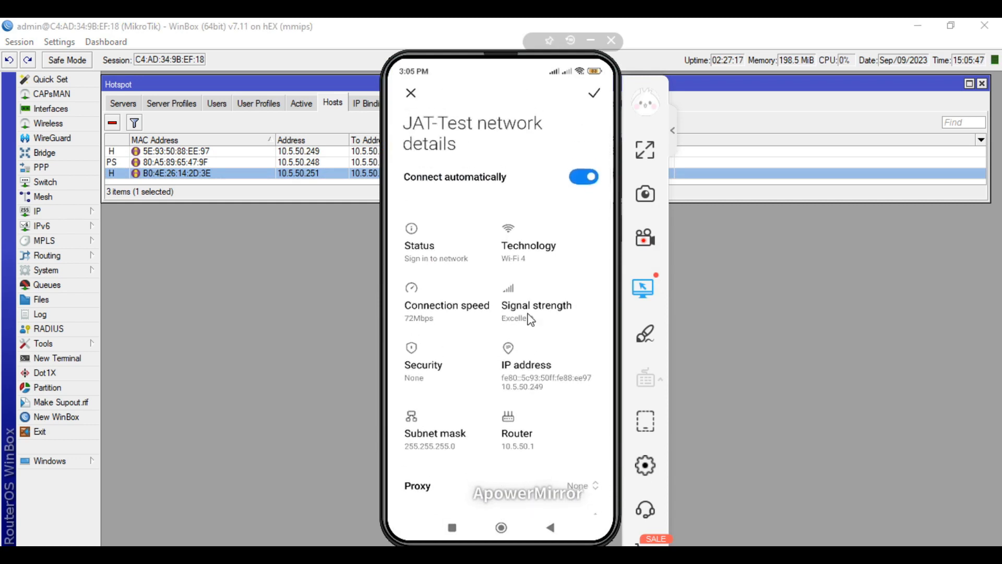
{"action": "mouse_move", "coordinate": [535, 373]}
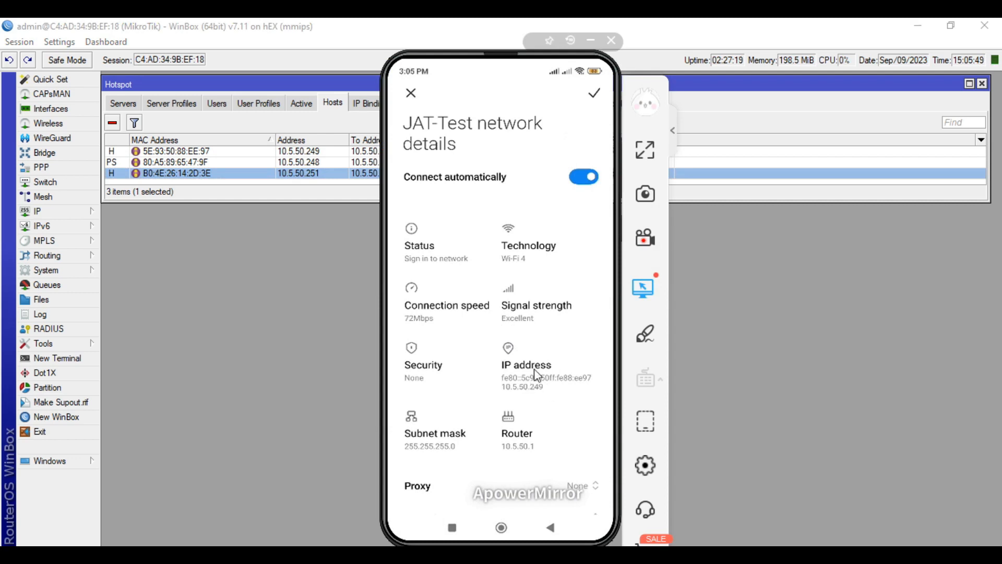
{"action": "mouse_move", "coordinate": [302, 319]}
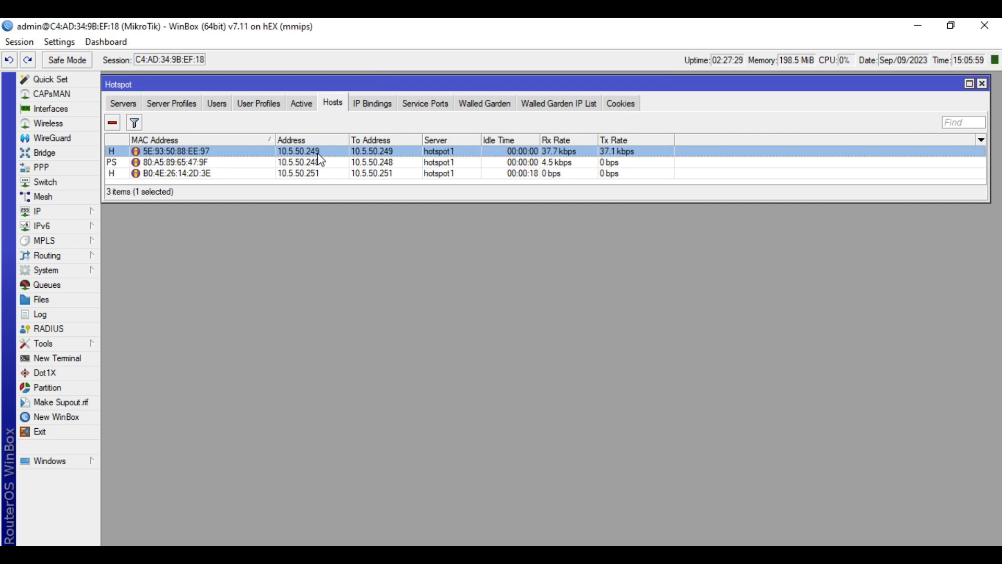
Create a bypassed IP binding from the hotspot host 10.5.50.249 (5E:93:50:88:EE:97)
{"action": "double_click", "coordinate": [175, 151]}
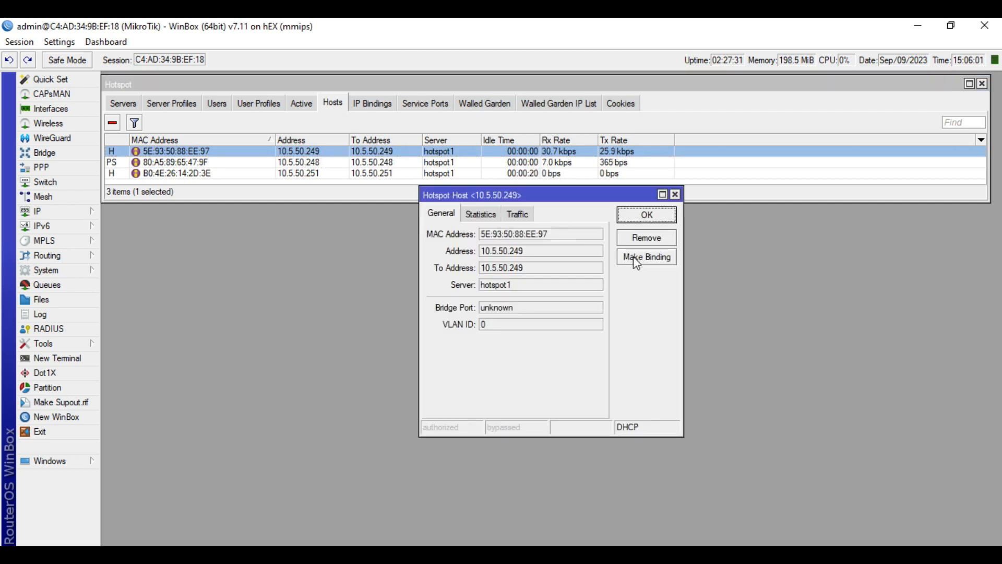
{"action": "left_click", "coordinate": [646, 256]}
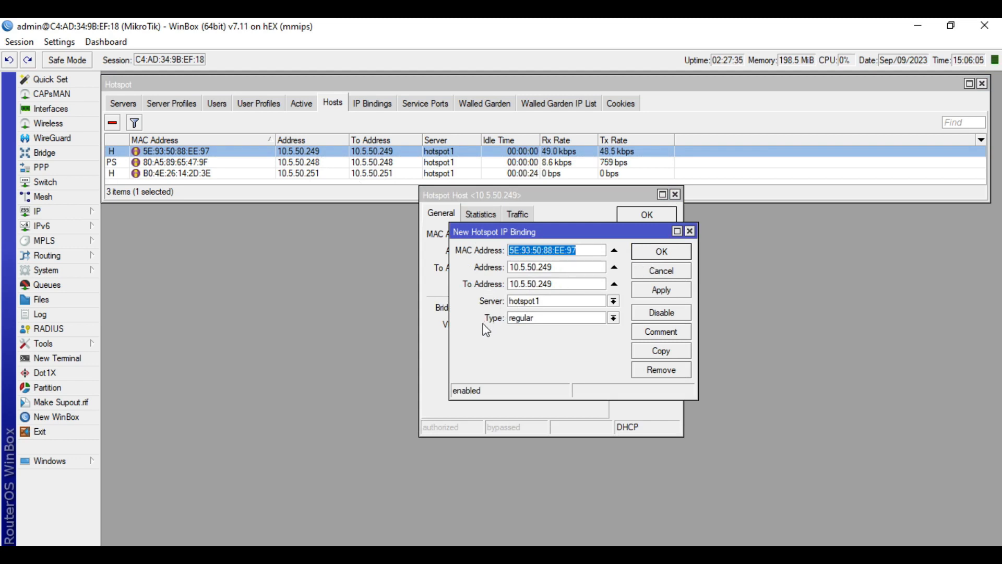
{"action": "left_click", "coordinate": [611, 318]}
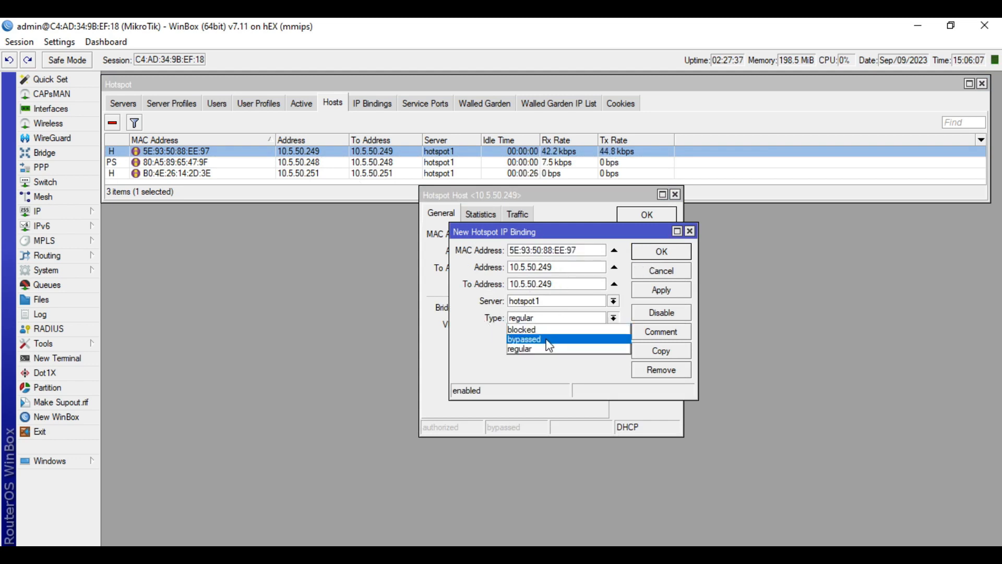
{"action": "left_click", "coordinate": [524, 339]}
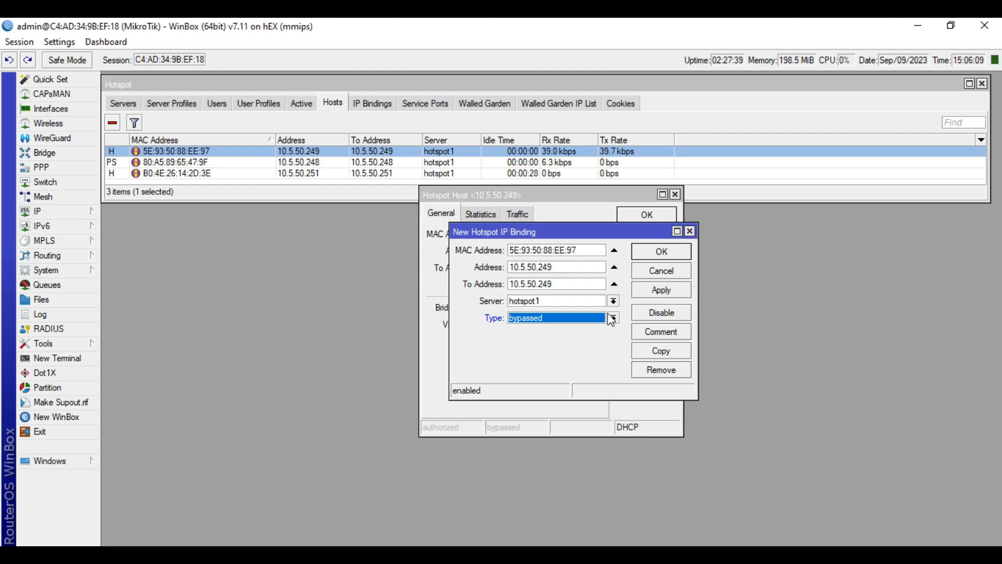
{"action": "left_click", "coordinate": [661, 251]}
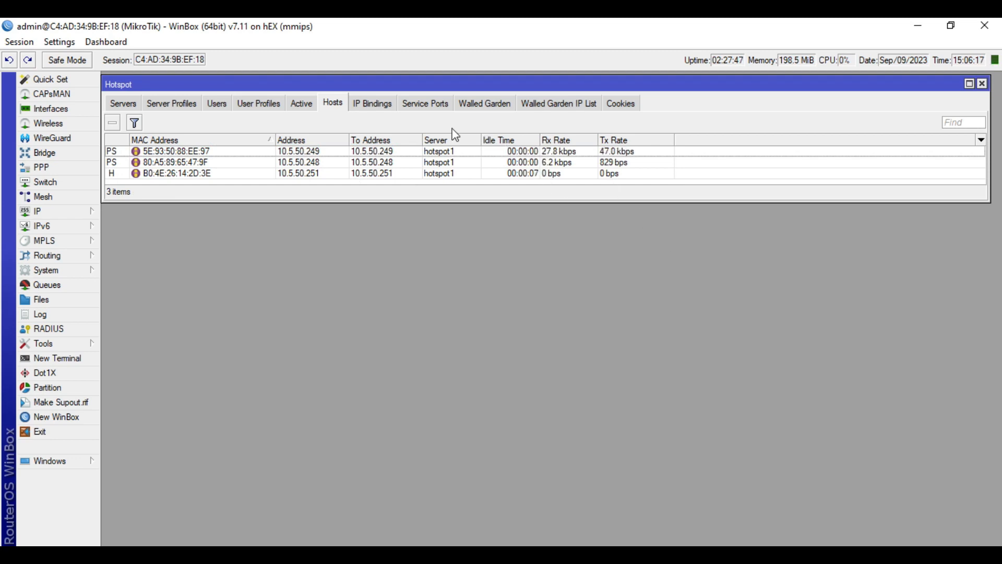
Add the comment 'my phone' to the 10.5.50.249 IP binding
{"action": "left_click", "coordinate": [372, 102]}
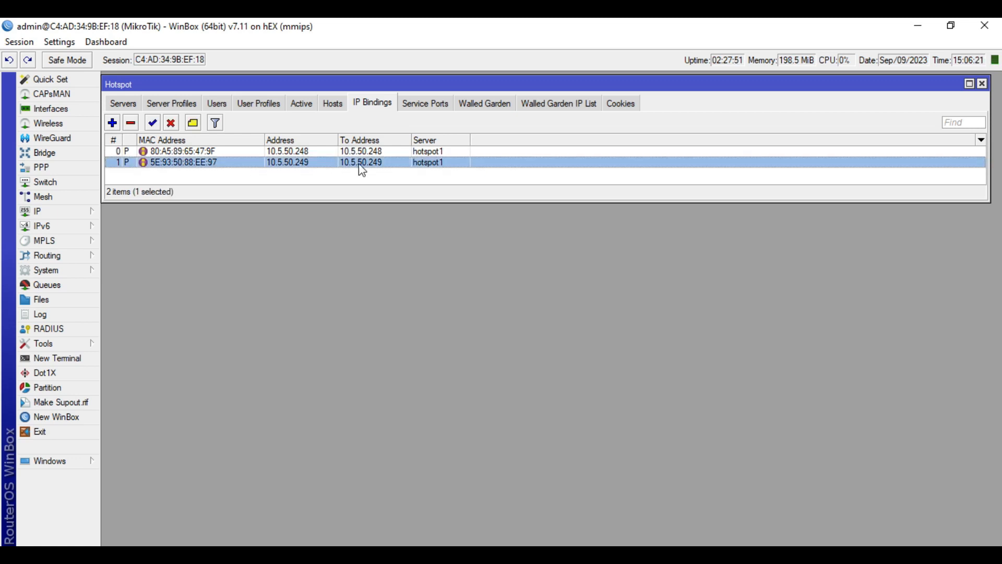
{"action": "left_click", "coordinate": [193, 122]}
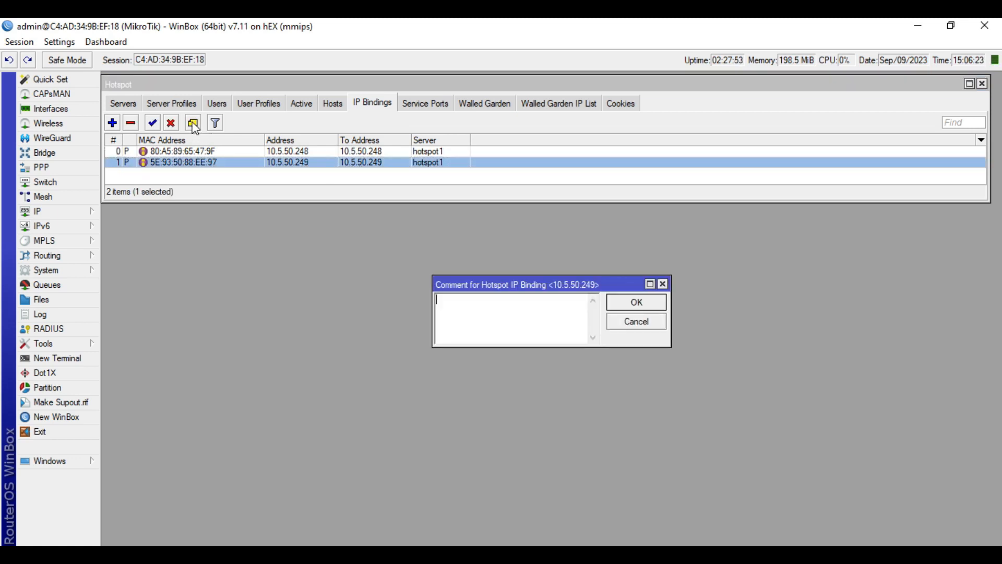
{"action": "type", "text": "my ph"}
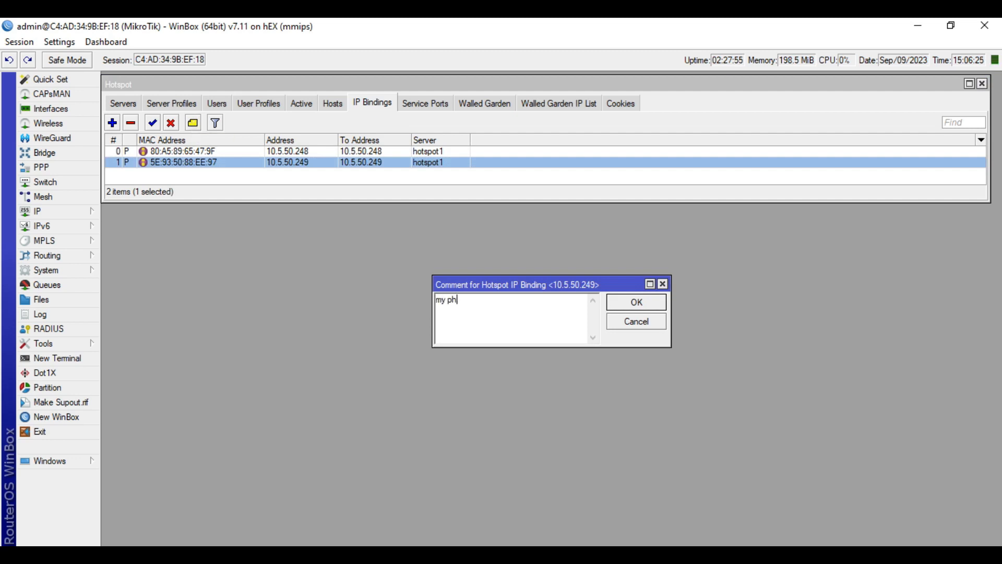
{"action": "type", "text": "one"}
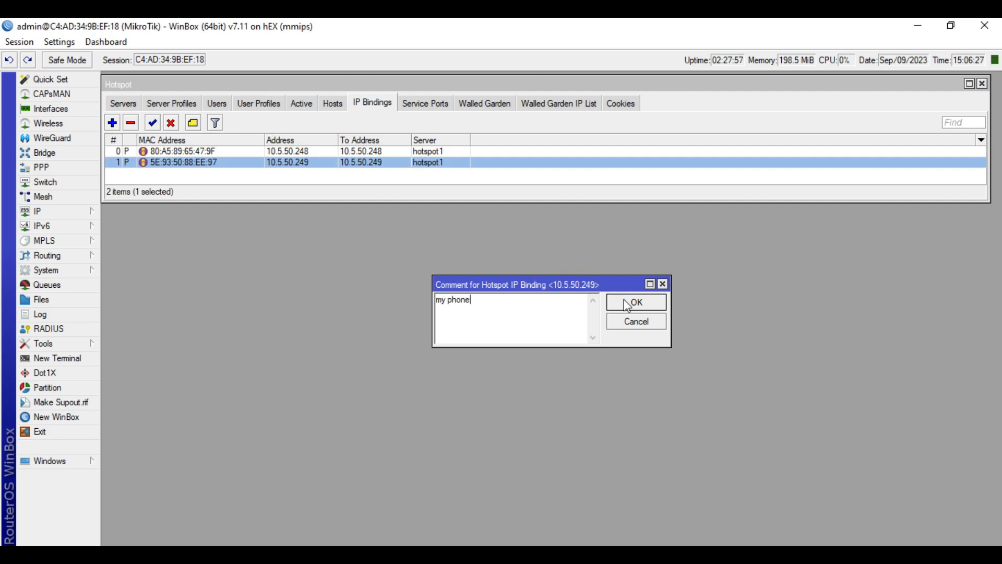
{"action": "left_click", "coordinate": [634, 301]}
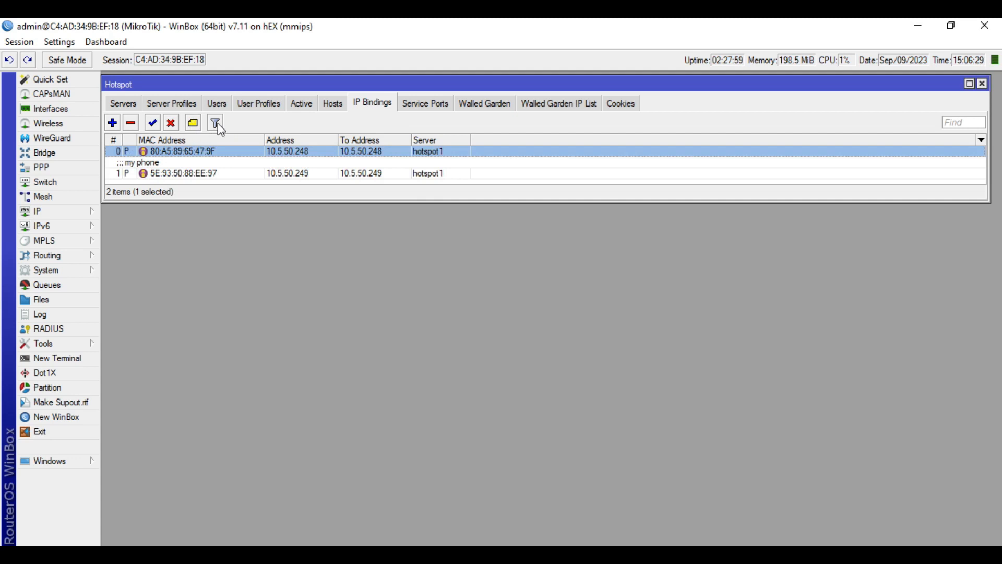
Add the comment 'my laptop' to the 10.5.50.248 IP binding
{"action": "left_click", "coordinate": [981, 140]}
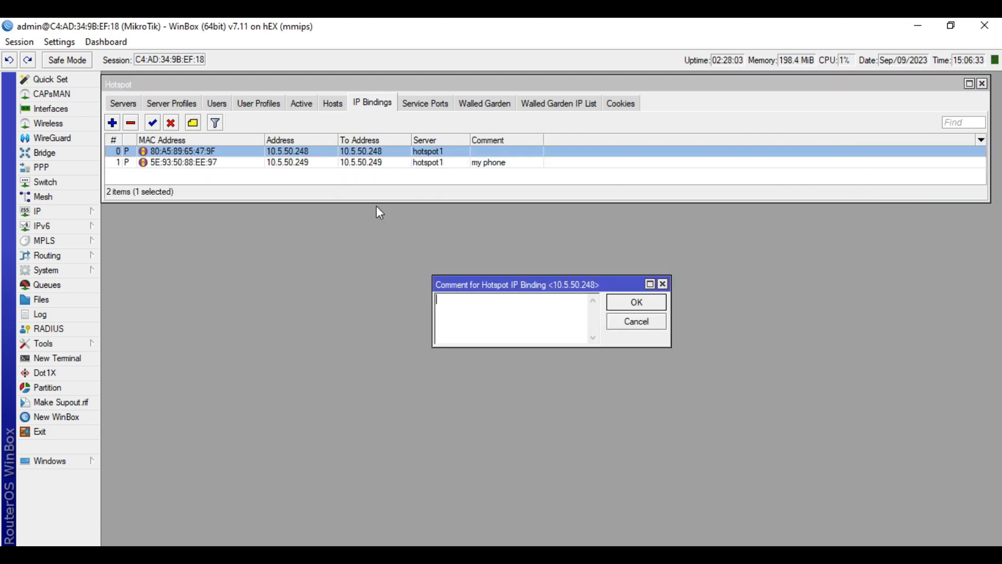
{"action": "type", "text": "my laptop"}
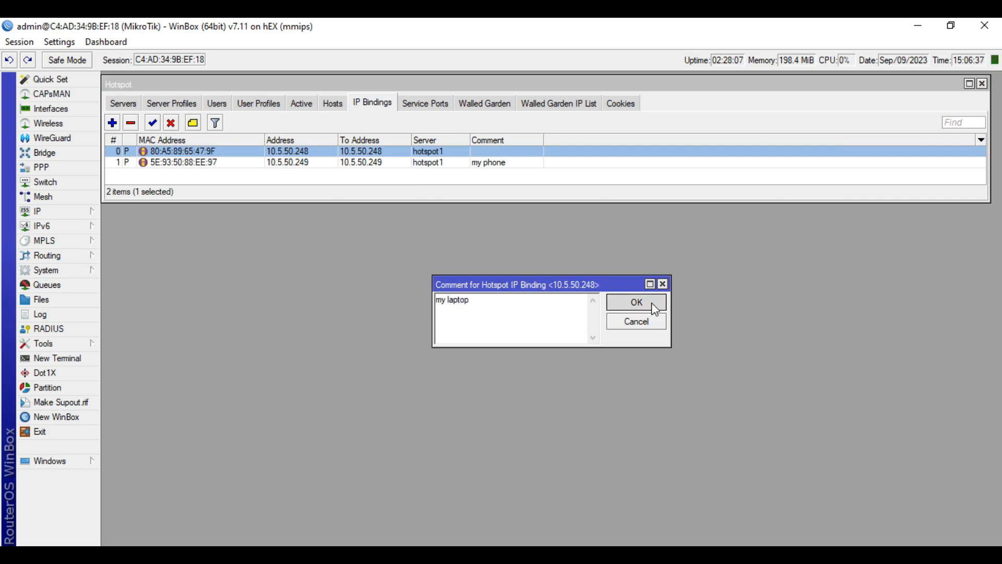
{"action": "left_click", "coordinate": [634, 301]}
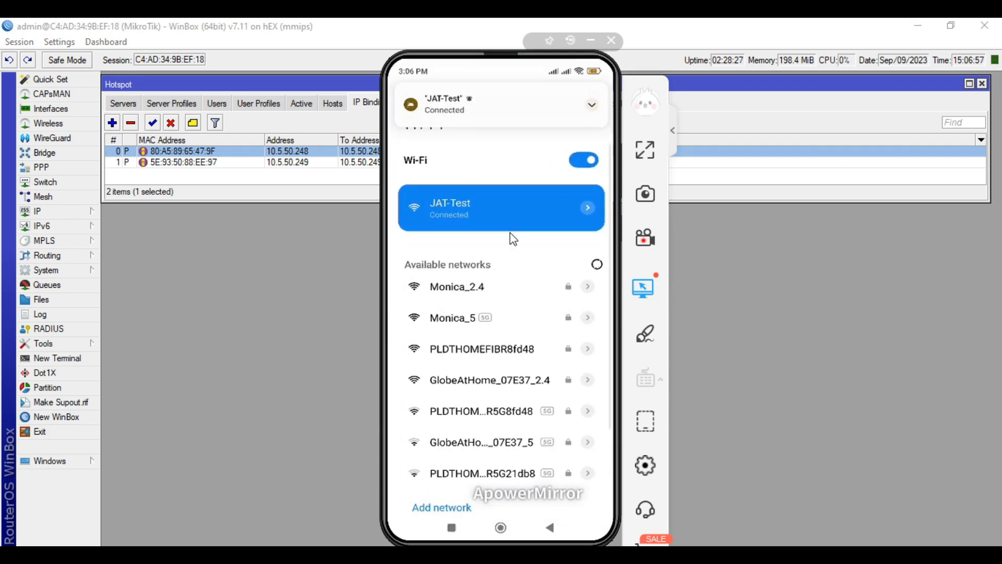
{"action": "mouse_move", "coordinate": [503, 209]}
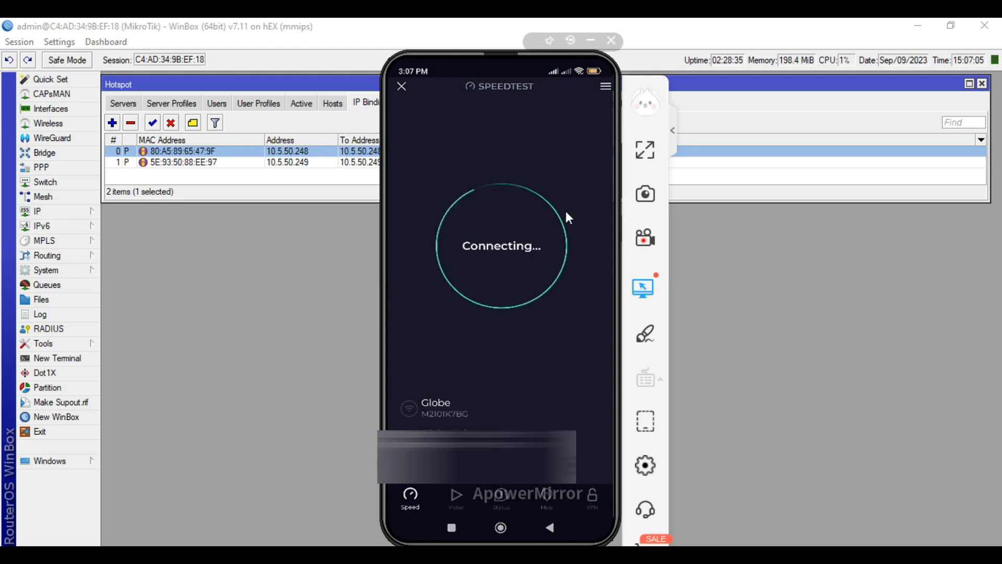
{"action": "mouse_move", "coordinate": [589, 223]}
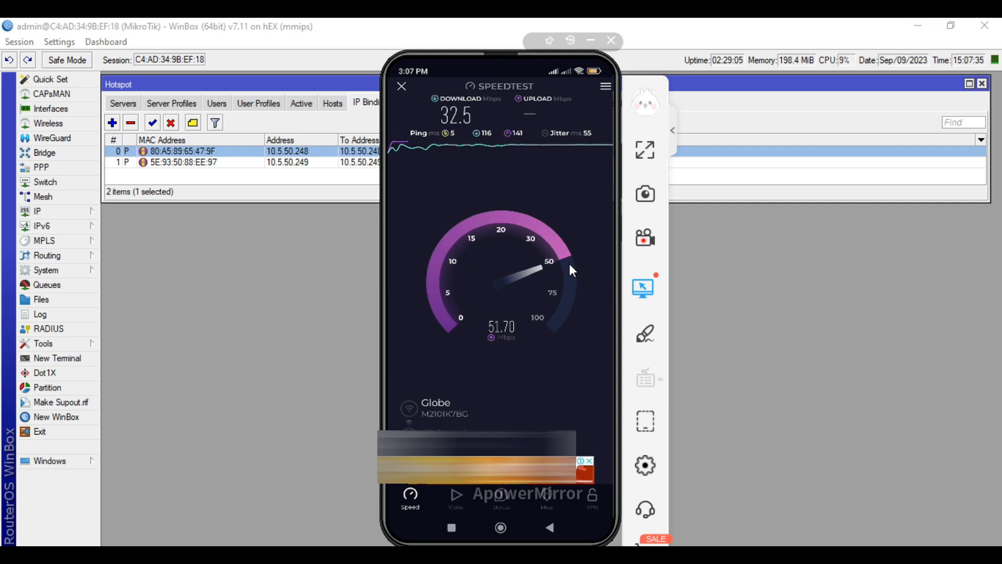
{"action": "mouse_move", "coordinate": [436, 83]}
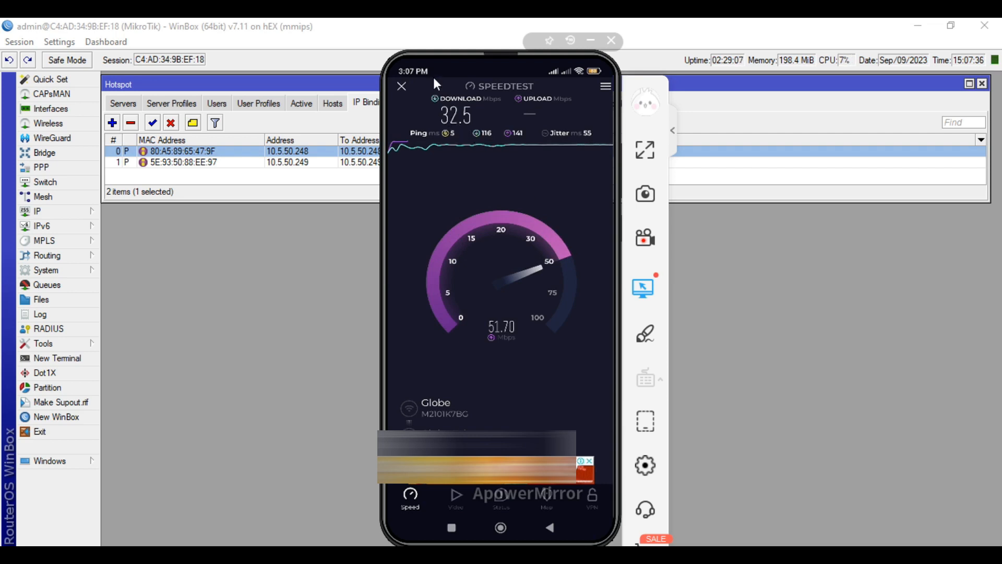
{"action": "mouse_move", "coordinate": [552, 278]}
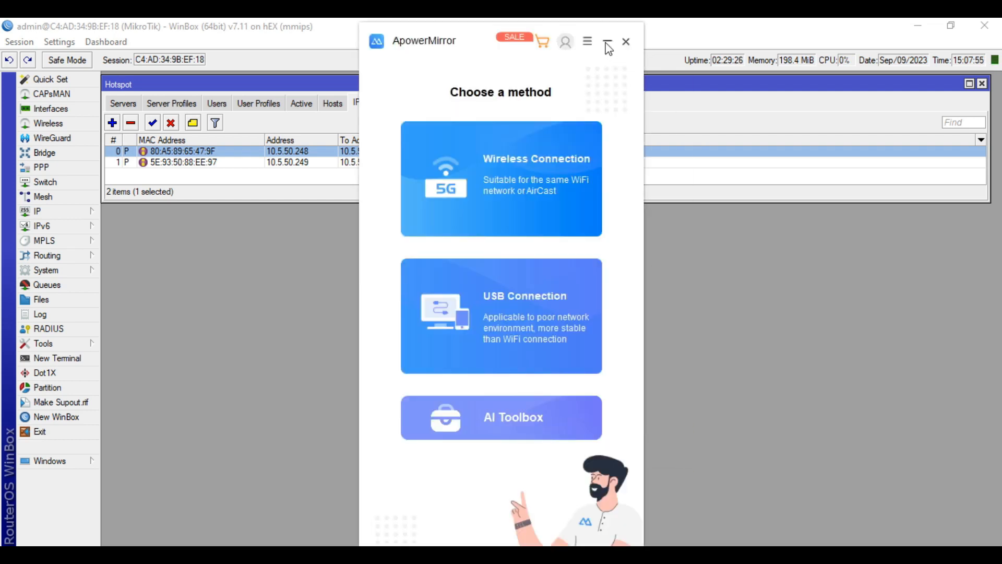
Minimize ApowerMirror and set the 10.5.50.248 laptop binding's type to blocked
{"action": "left_click", "coordinate": [625, 42]}
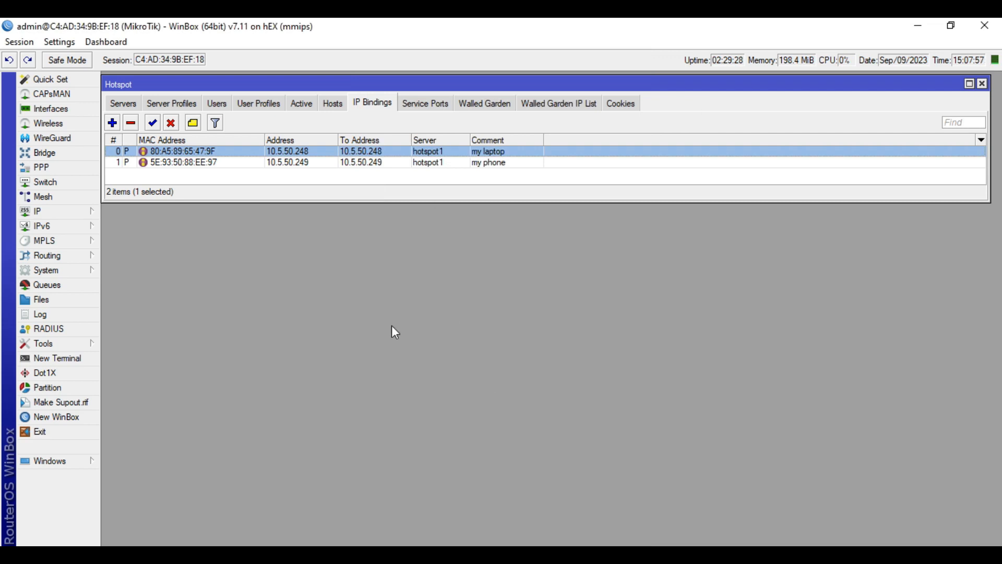
{"action": "mouse_move", "coordinate": [518, 345]}
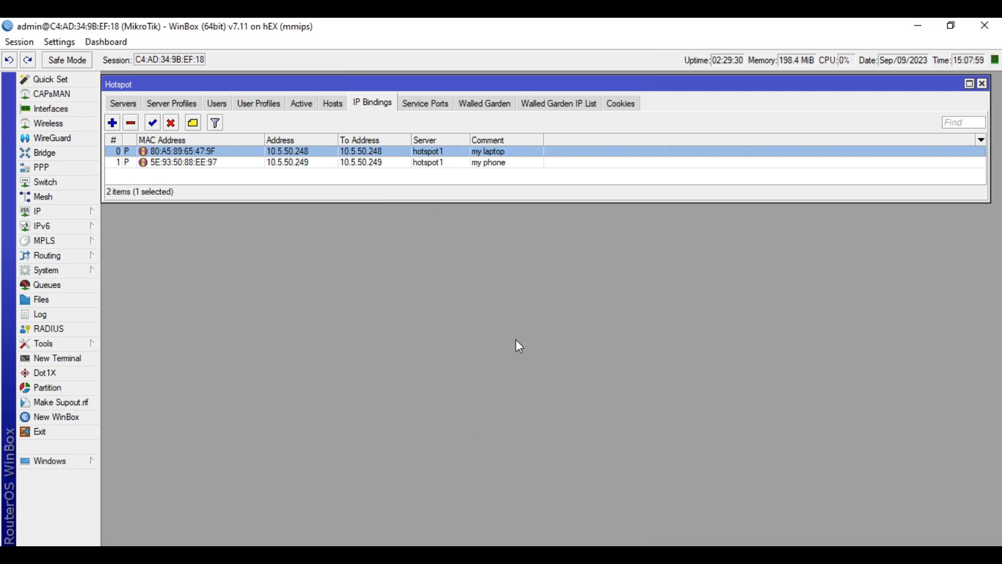
{"action": "mouse_move", "coordinate": [511, 345]}
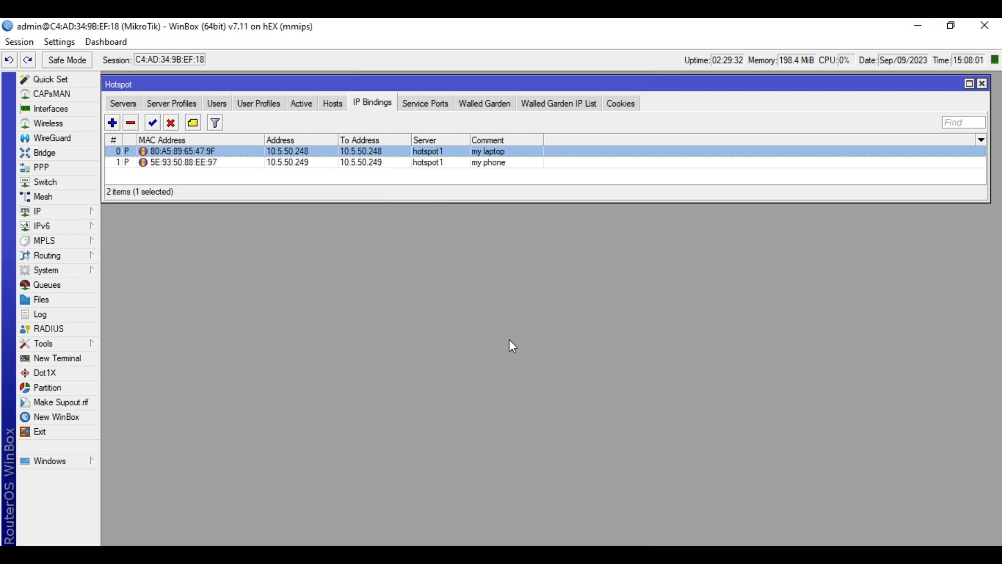
{"action": "mouse_move", "coordinate": [375, 185]}
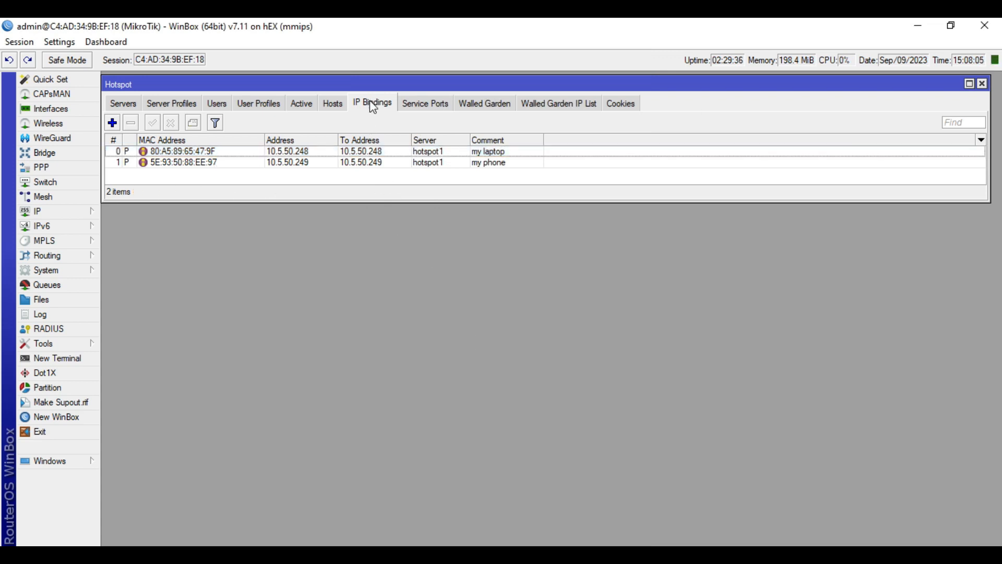
{"action": "mouse_move", "coordinate": [409, 166]}
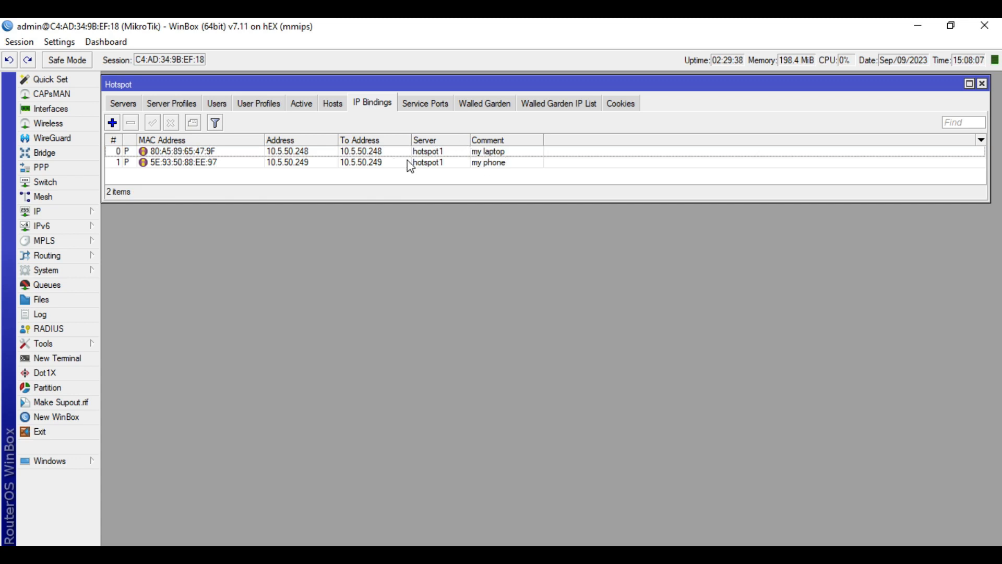
{"action": "mouse_move", "coordinate": [464, 155]}
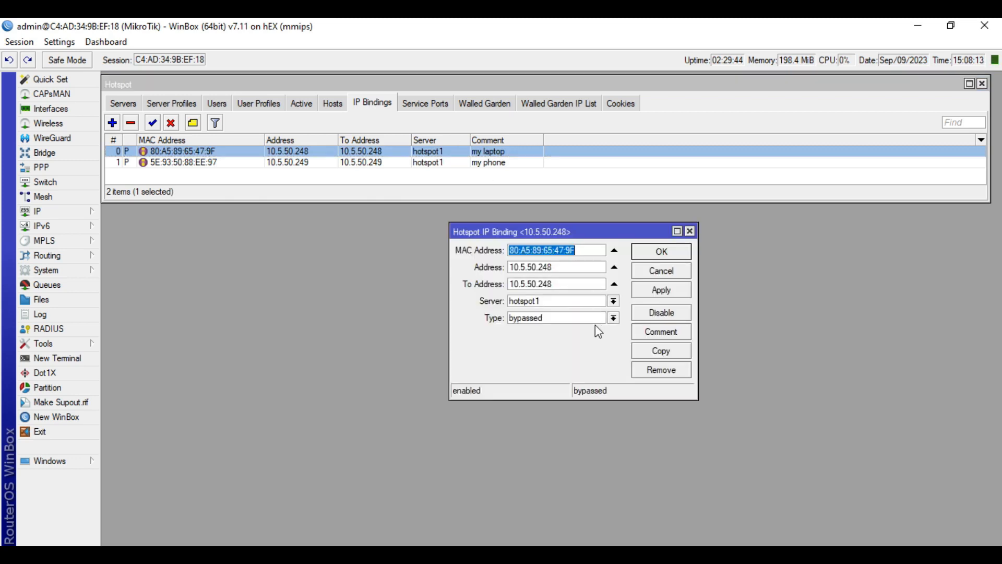
{"action": "left_click", "coordinate": [611, 318]}
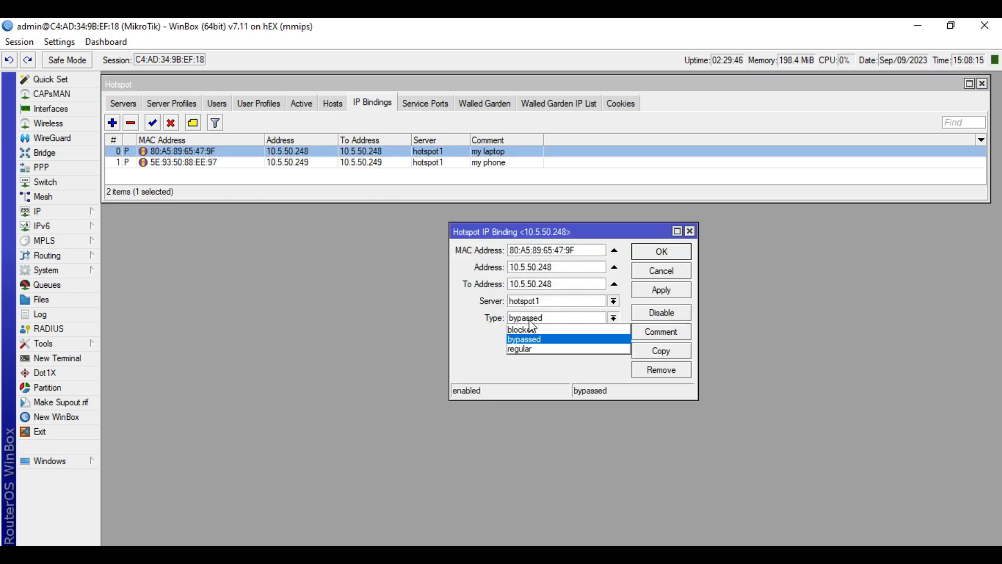
{"action": "mouse_move", "coordinate": [523, 329]}
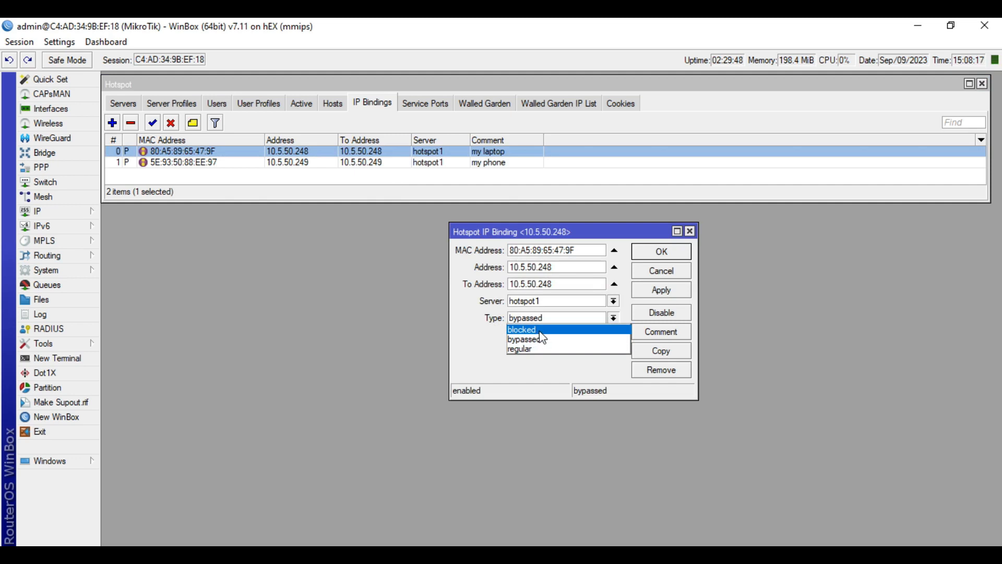
{"action": "left_click", "coordinate": [521, 330]}
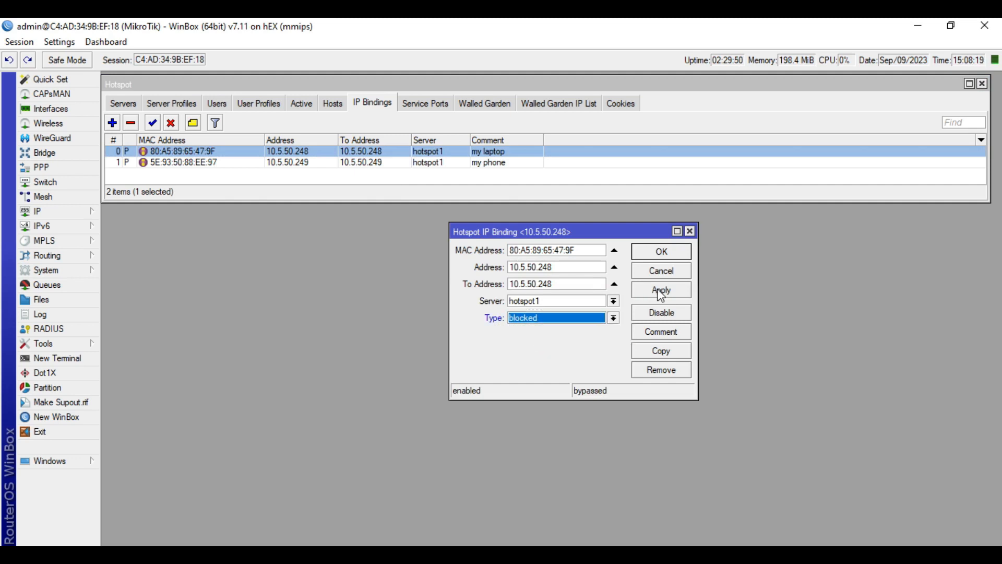
{"action": "left_click", "coordinate": [660, 289]}
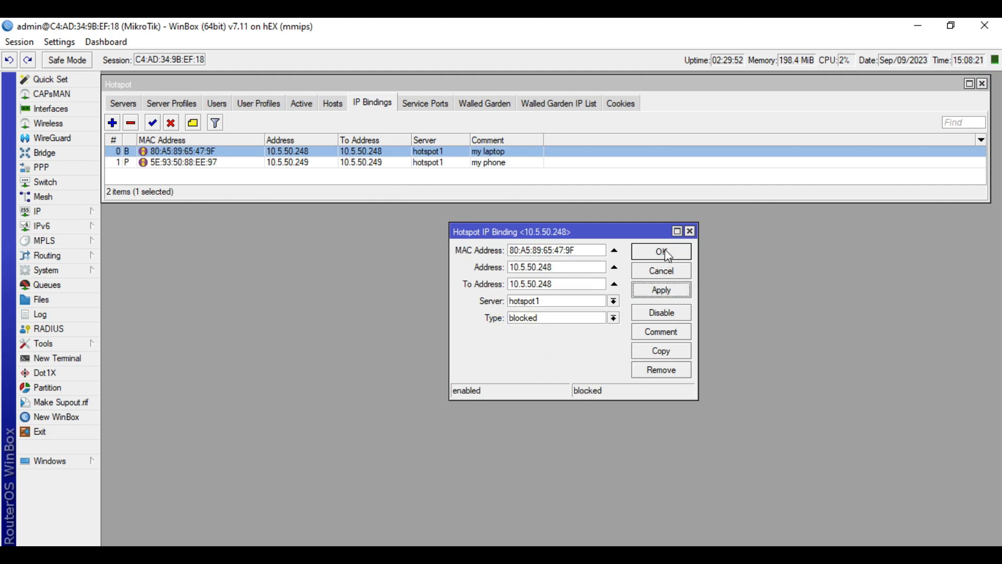
{"action": "left_click", "coordinate": [660, 250]}
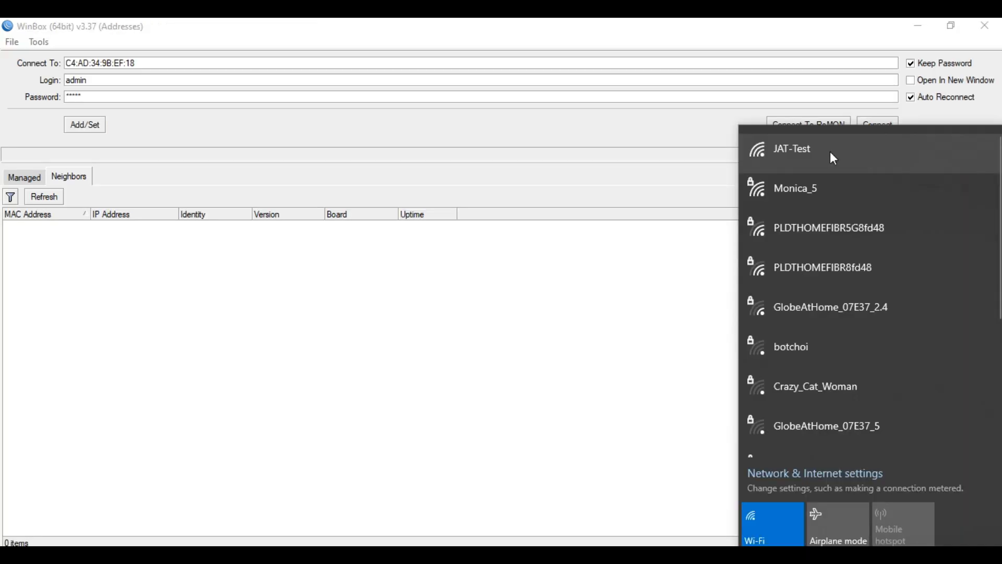
Connect the laptop to the open JAT-Test network, which stays stuck on Connecting
{"action": "left_click", "coordinate": [792, 148]}
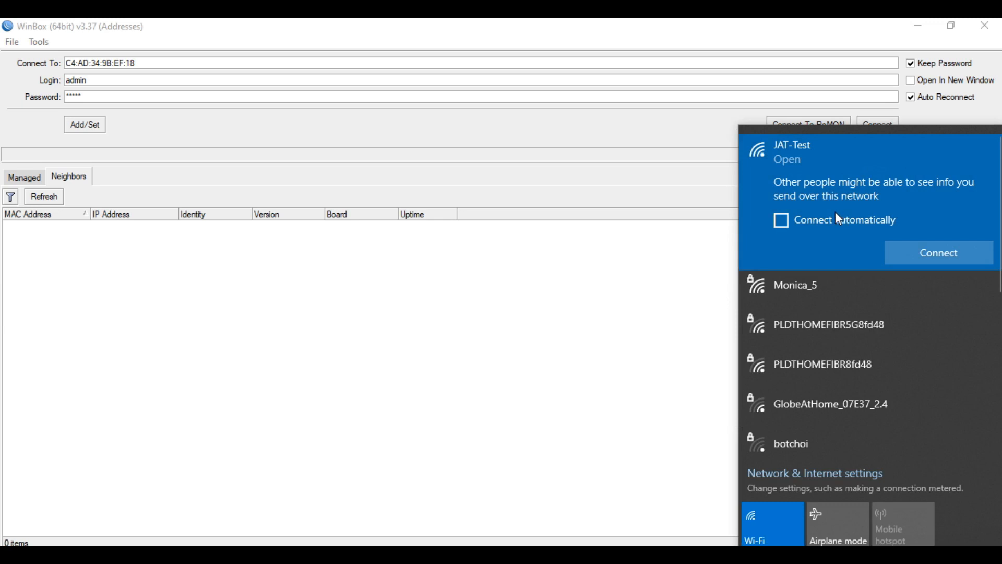
{"action": "left_click", "coordinate": [936, 253]}
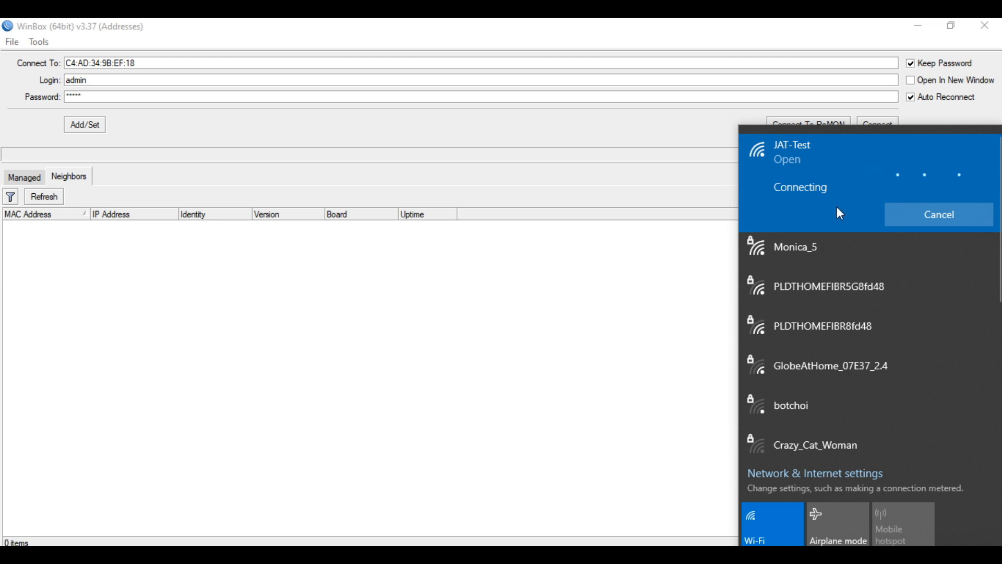
{"action": "mouse_move", "coordinate": [577, 343]}
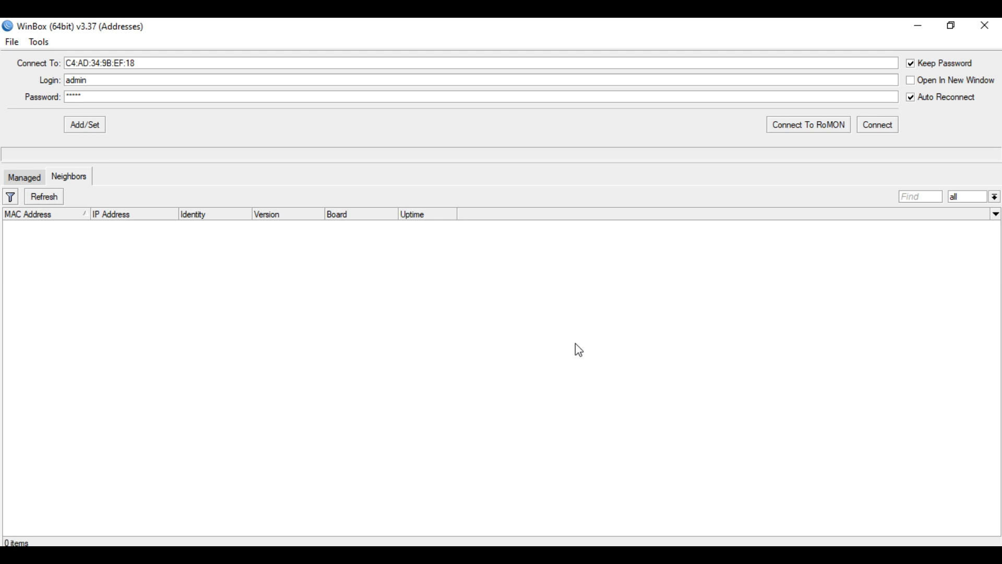
{"action": "mouse_move", "coordinate": [595, 351]}
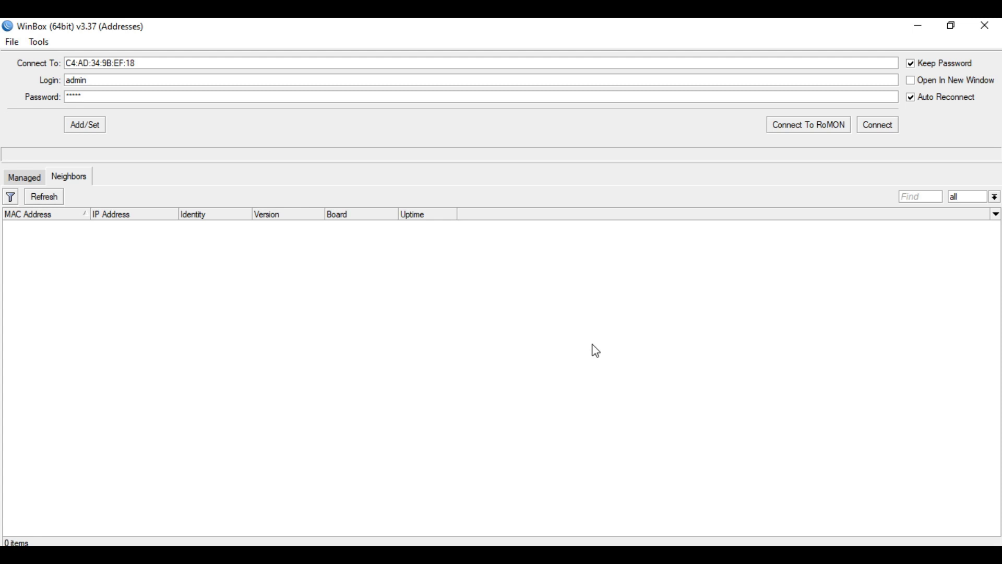
{"action": "mouse_move", "coordinate": [593, 350]}
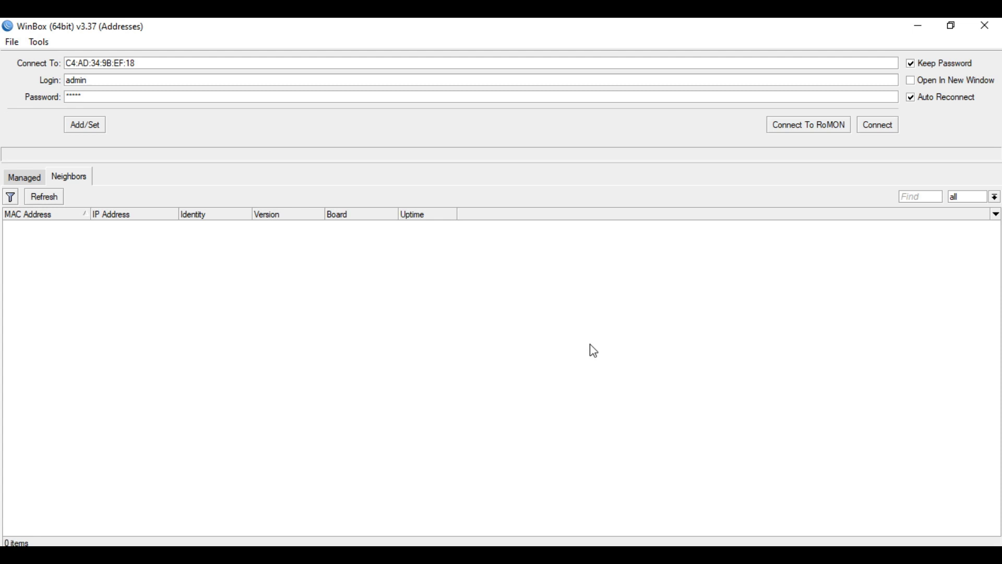
{"action": "mouse_move", "coordinate": [606, 339]}
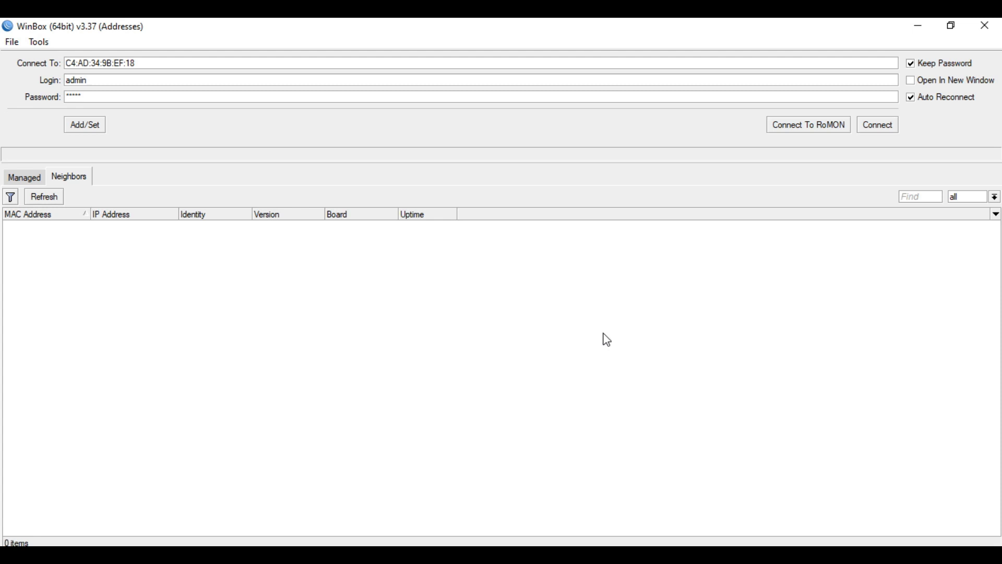